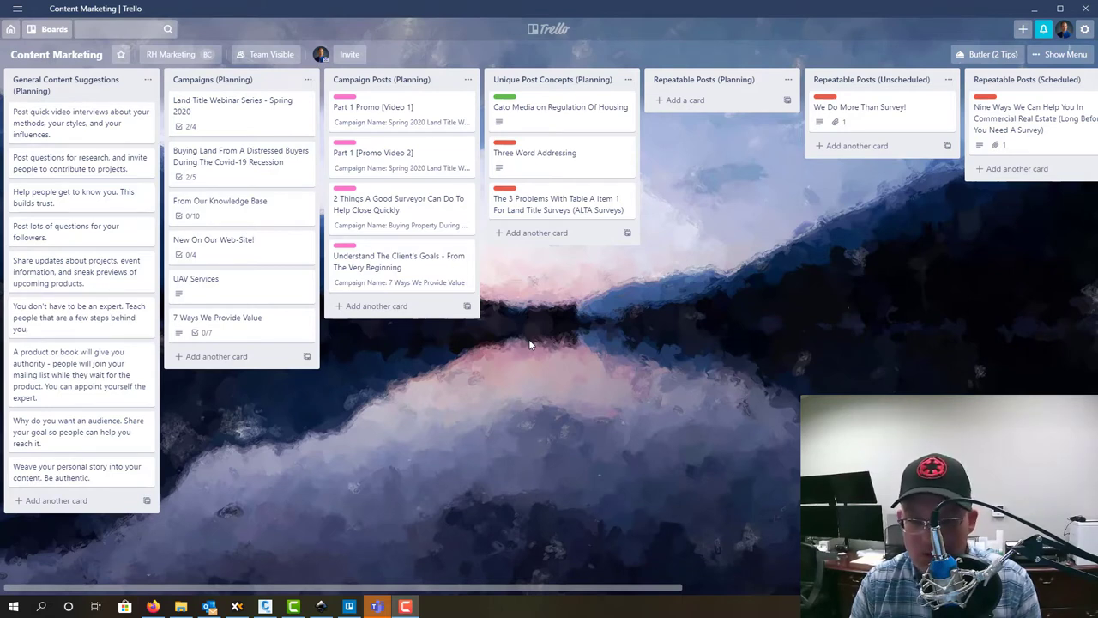
mouse_move(744, 233)
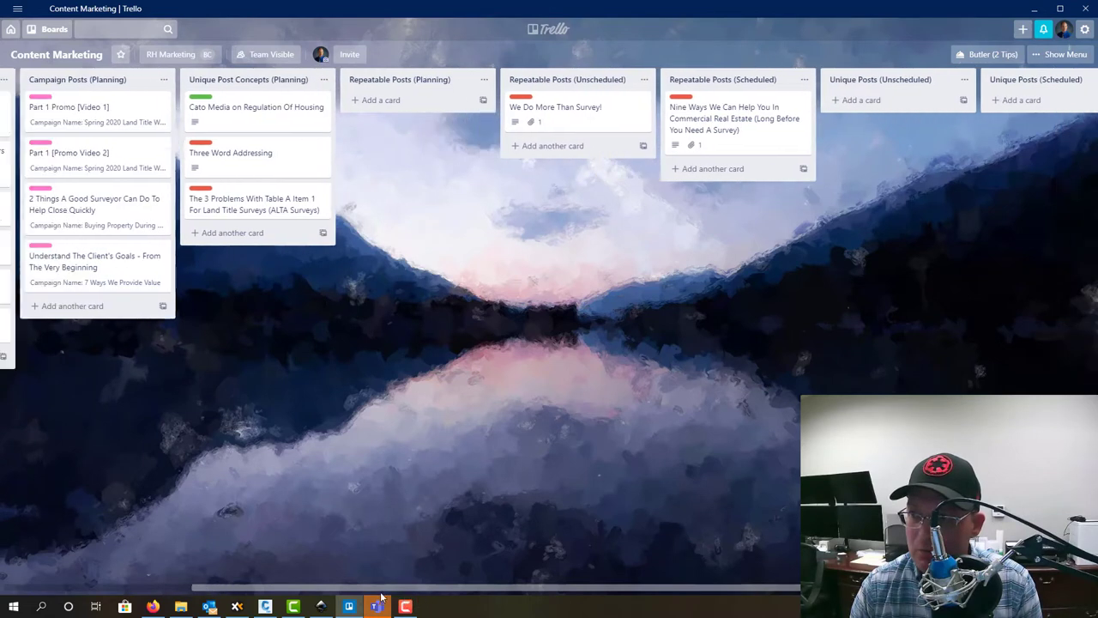
View the Redefined Horizons YouTube channel's recent uploads and return to Trello to start a new card
scroll(left, 3)
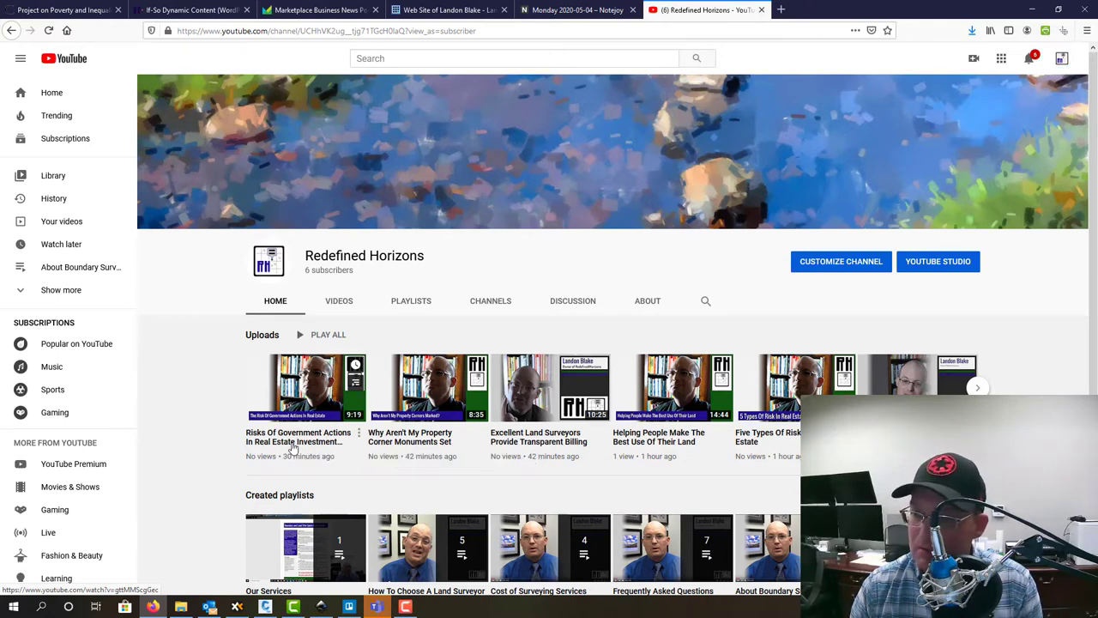
click(306, 388)
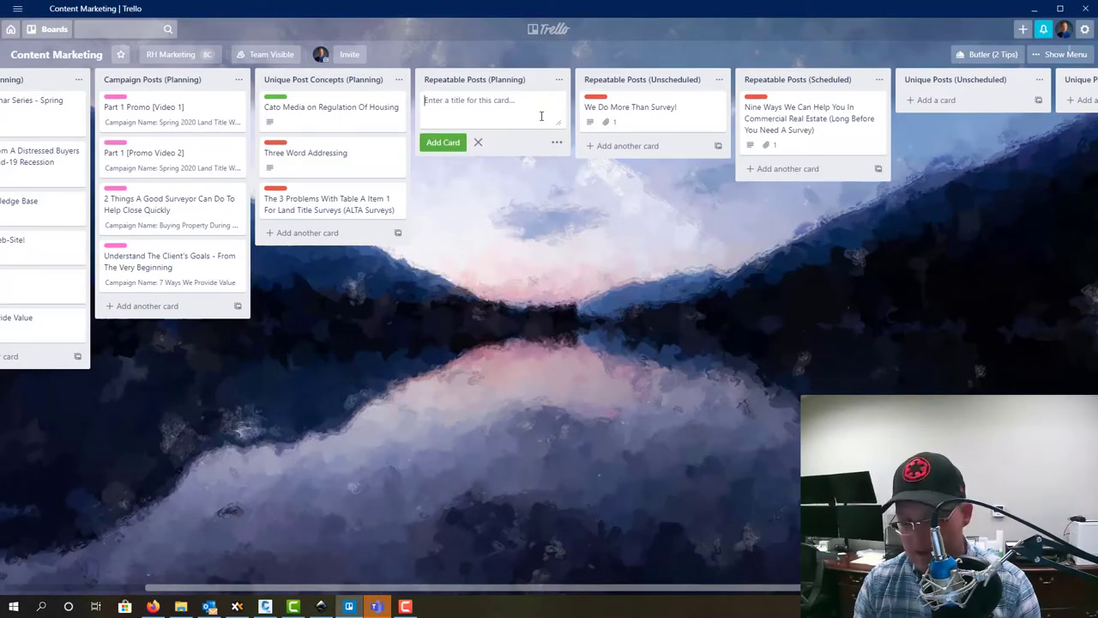
Add a card titled 'Risks Of Government Actions In Real Estate' to Repeatable Posts (Planning)
text(Risks Of Government Actions In Real Estate)
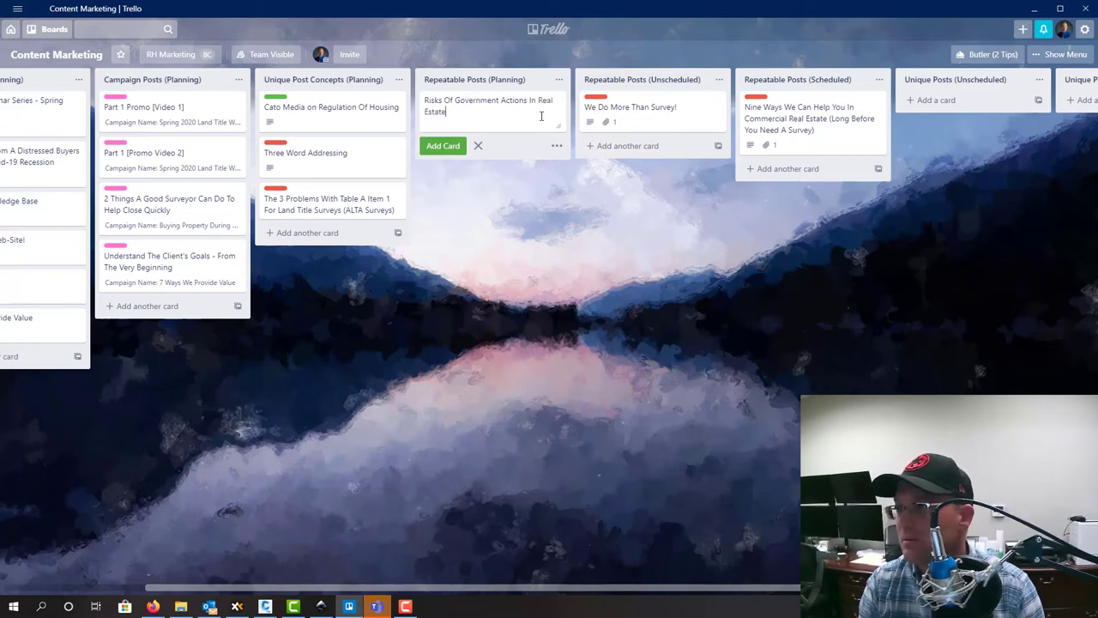
click(443, 144)
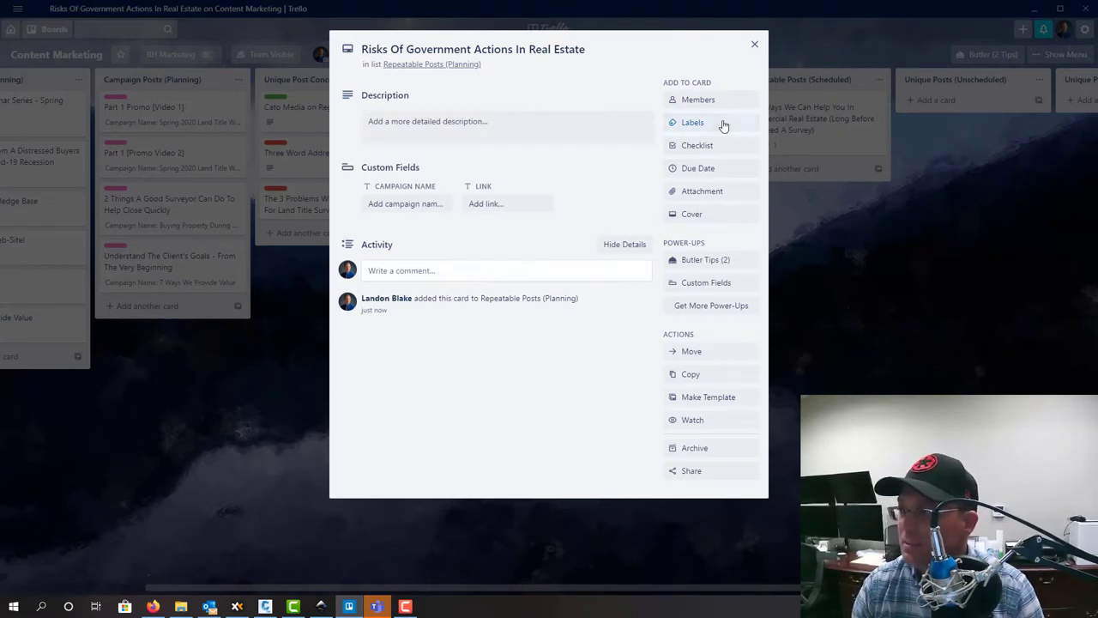
Label the card Video Promo and fill its Link field with the YouTube URL ending watch?v=gttMMScgGec
click(694, 122)
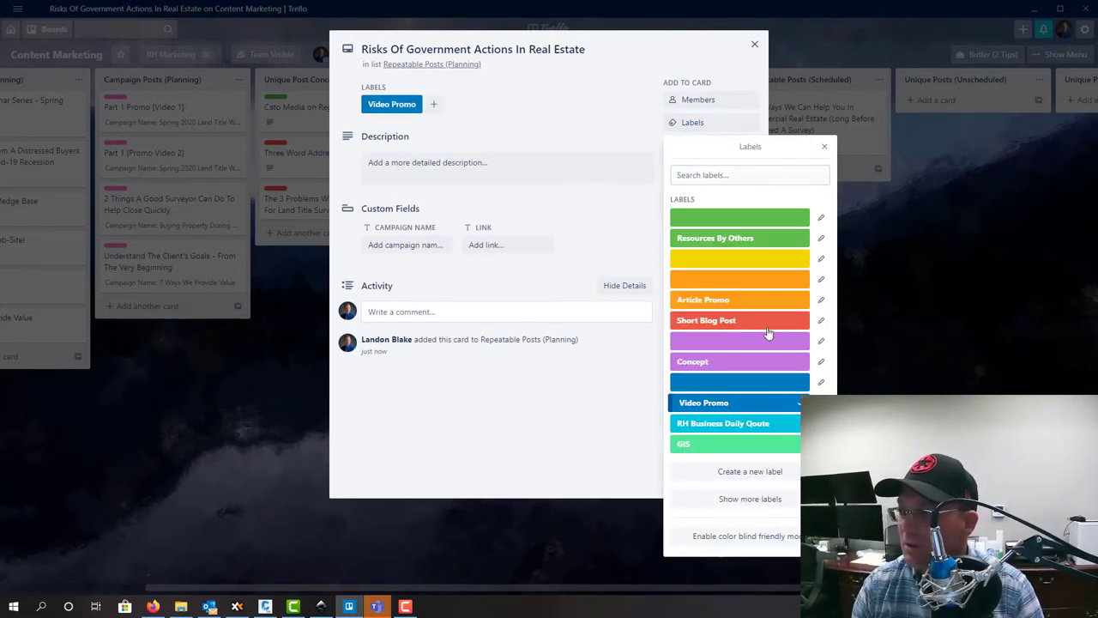
click(824, 146)
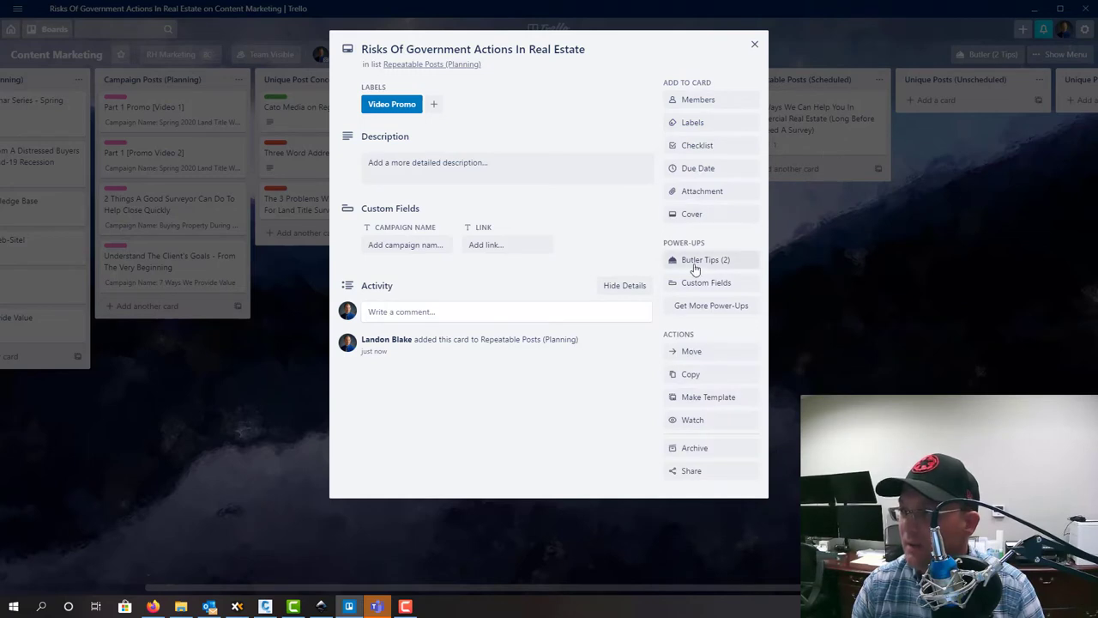
mouse_move(477, 275)
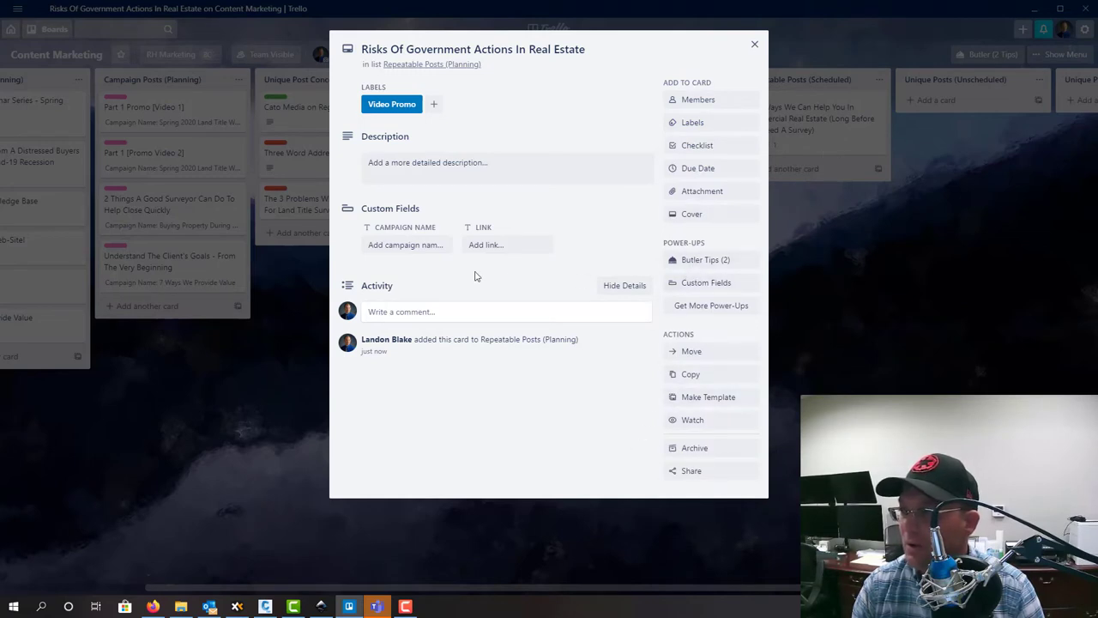
text(stch?v=gttMMScgGec)
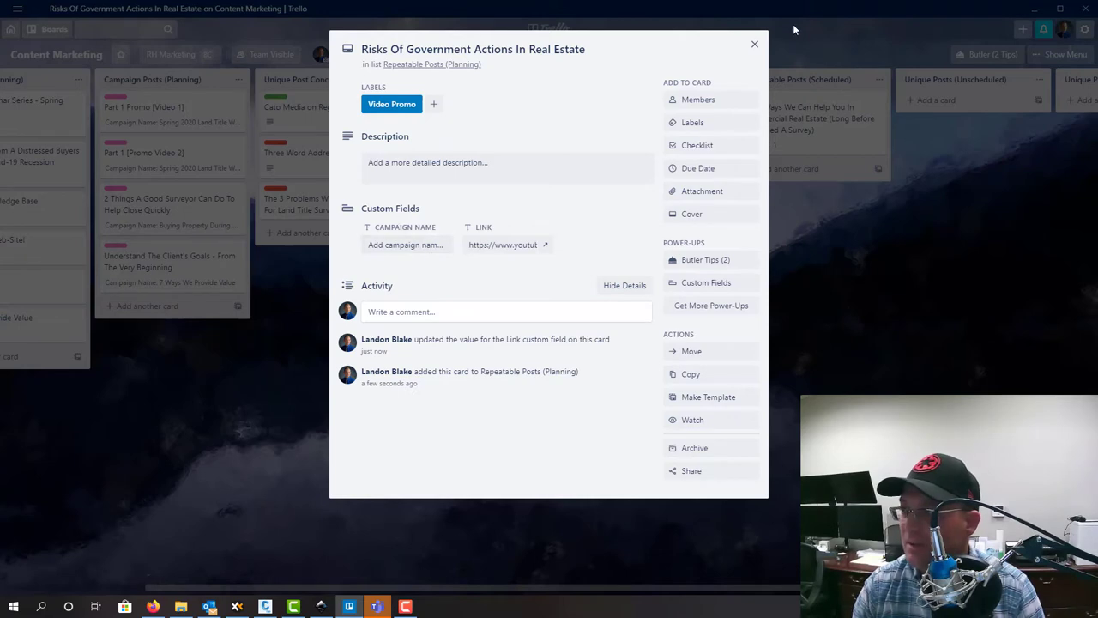
mouse_move(601, 134)
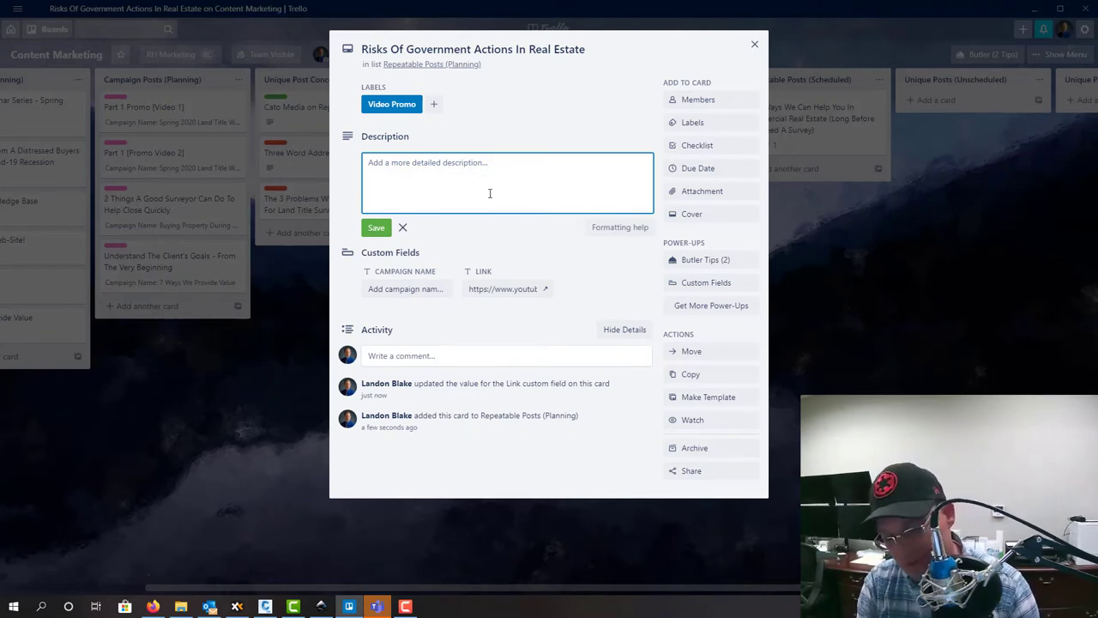
Write bold **Content - Long** and **Content - Short** headings in the card description
text(**)
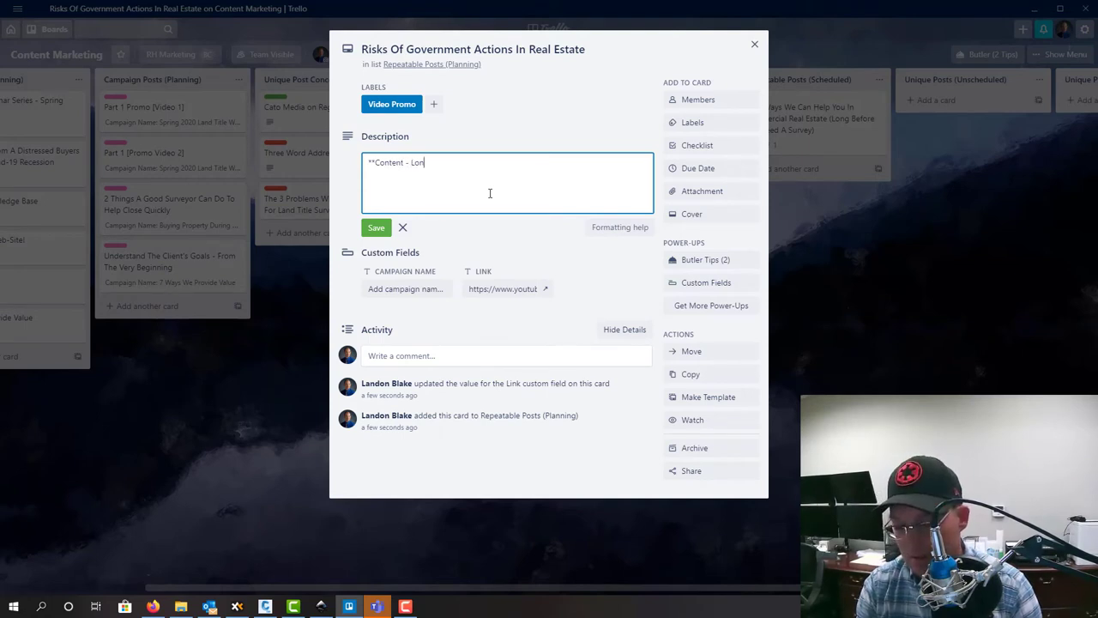
text(g**)
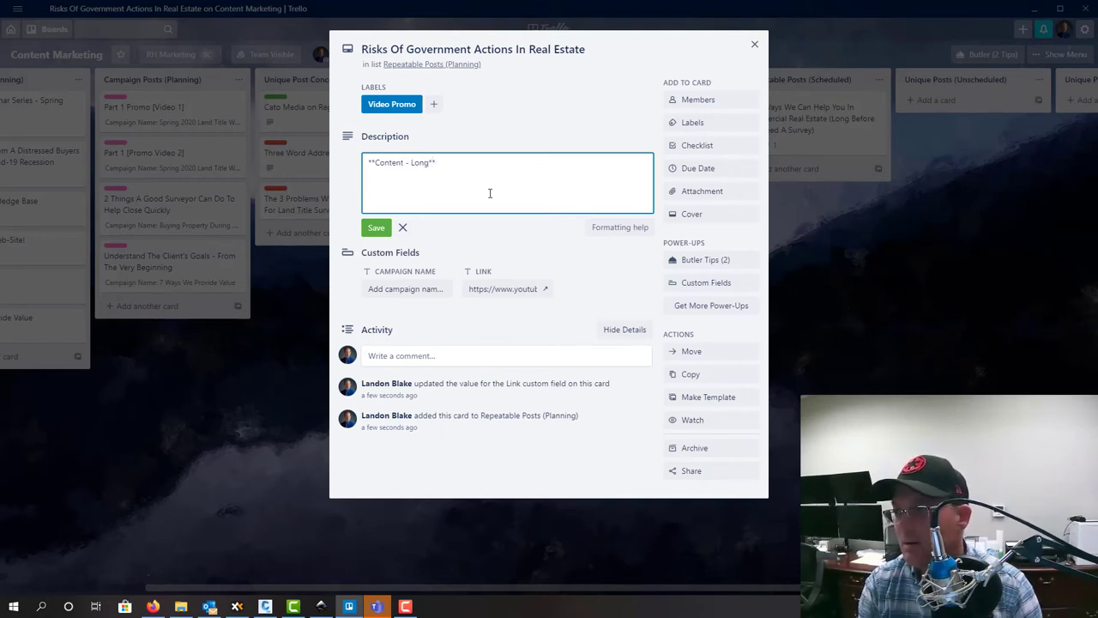
text(*8)
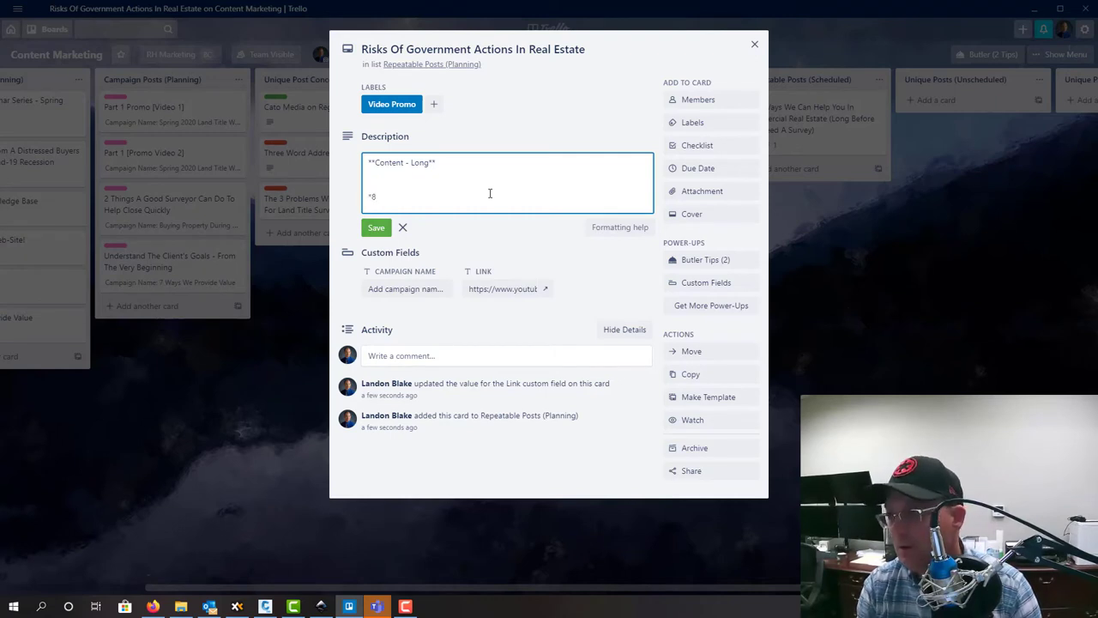
text(*C)
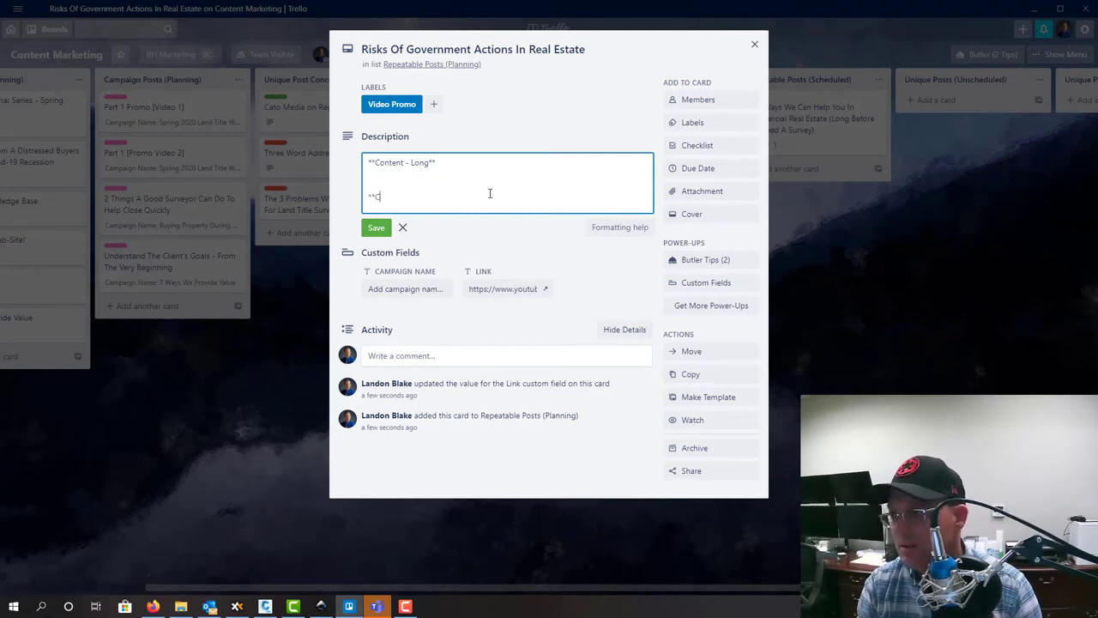
text(i)
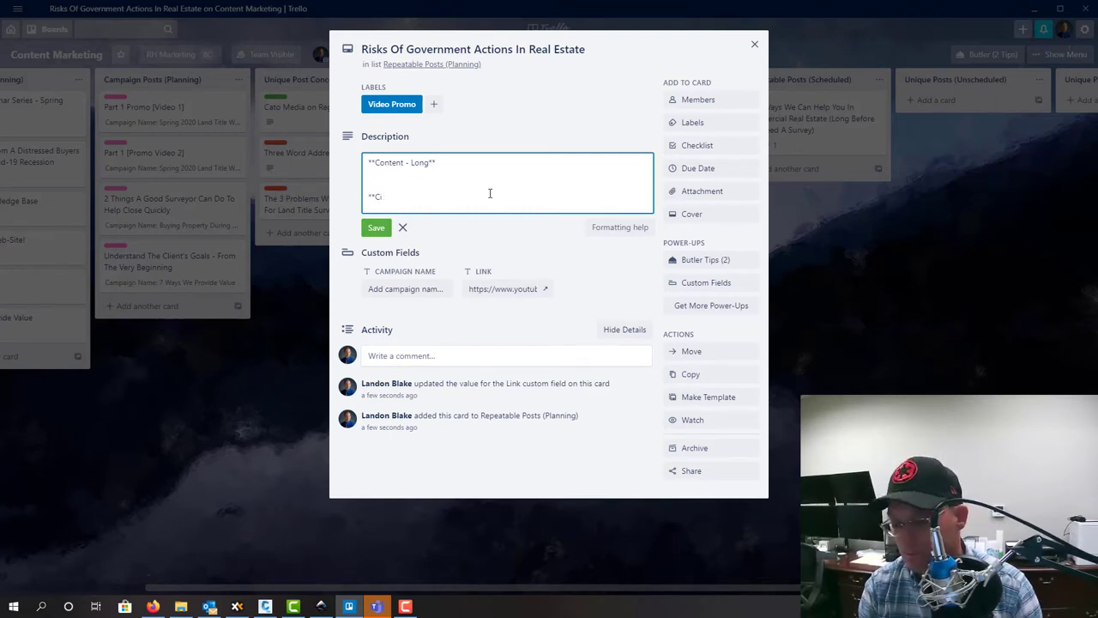
text(ontent-S)
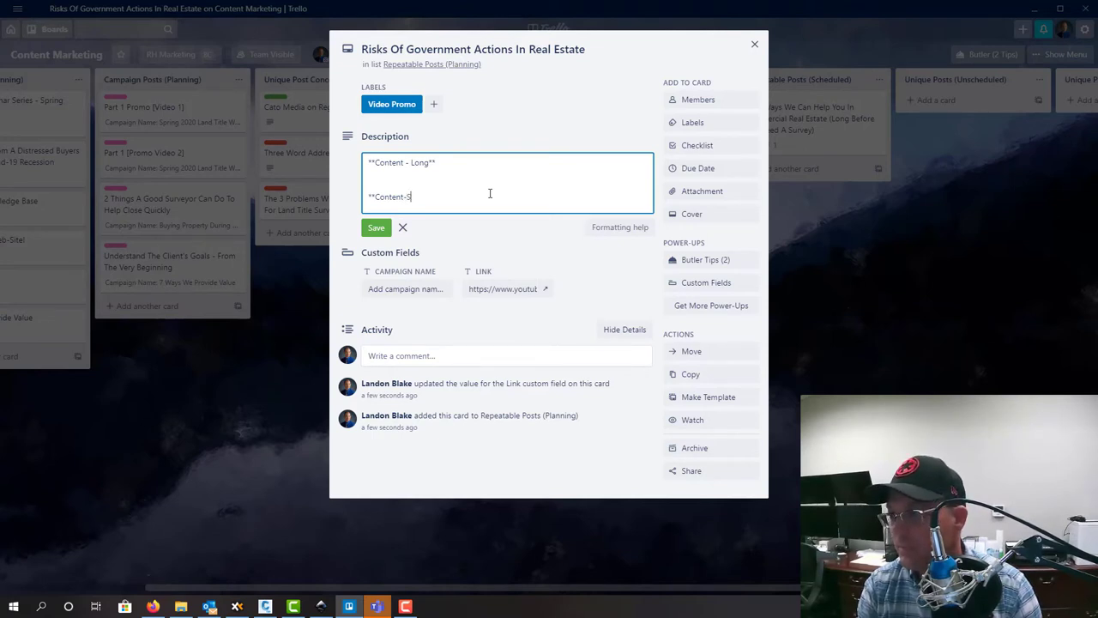
text(hort)
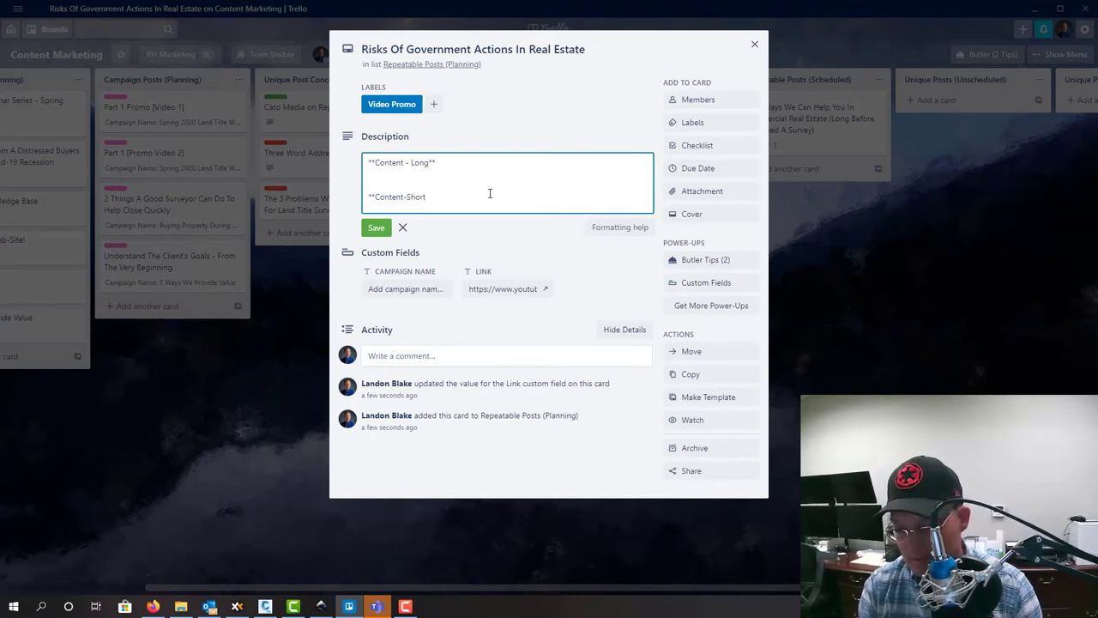
text(**)
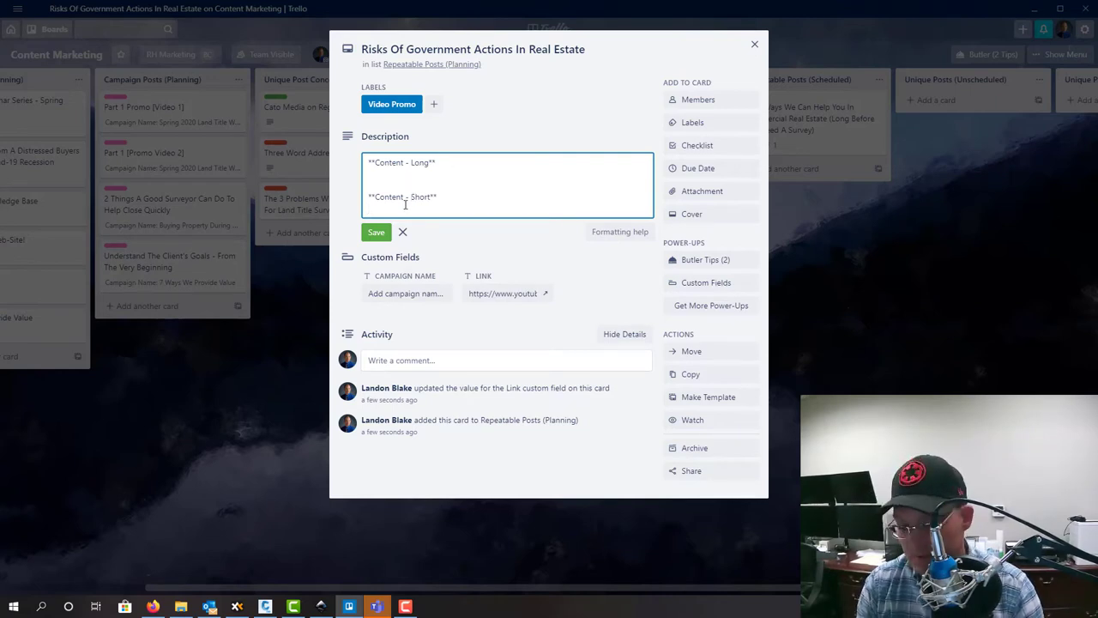
key(enter)
text(Watch this)
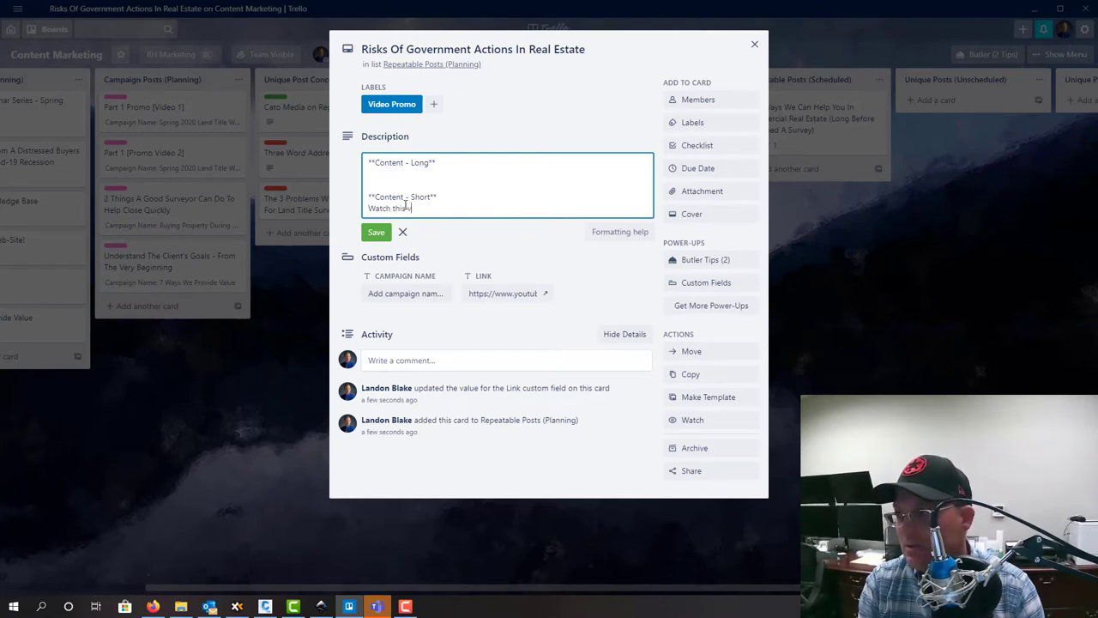
Under Content - Short, write a promo sentence about risky government actions in real estate and land development
text(video to learn about the 5 types of)
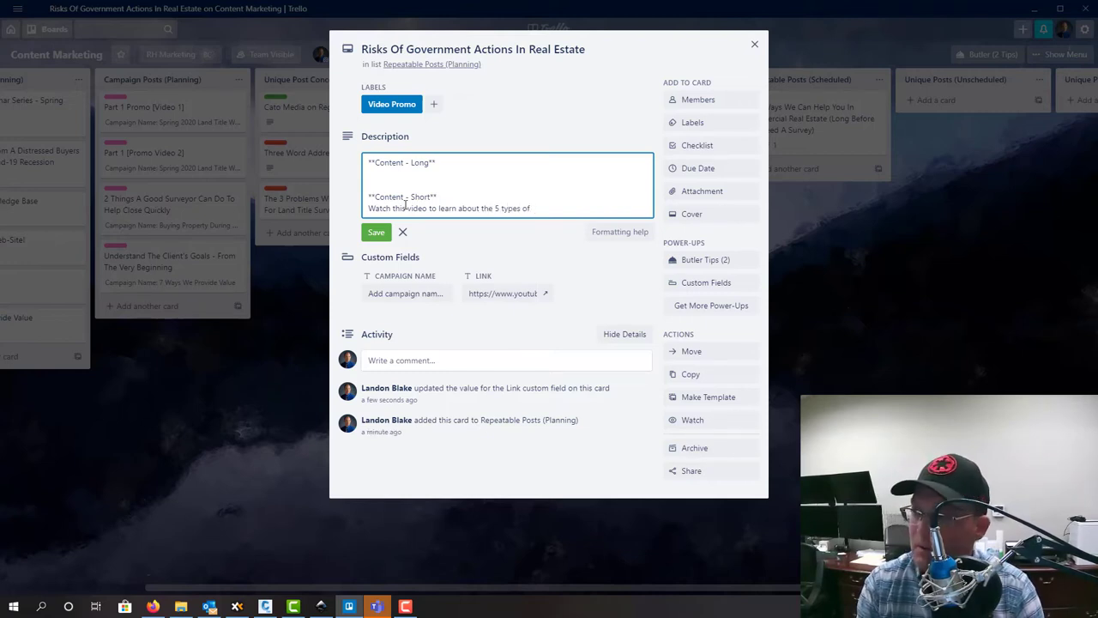
text(risky govern)
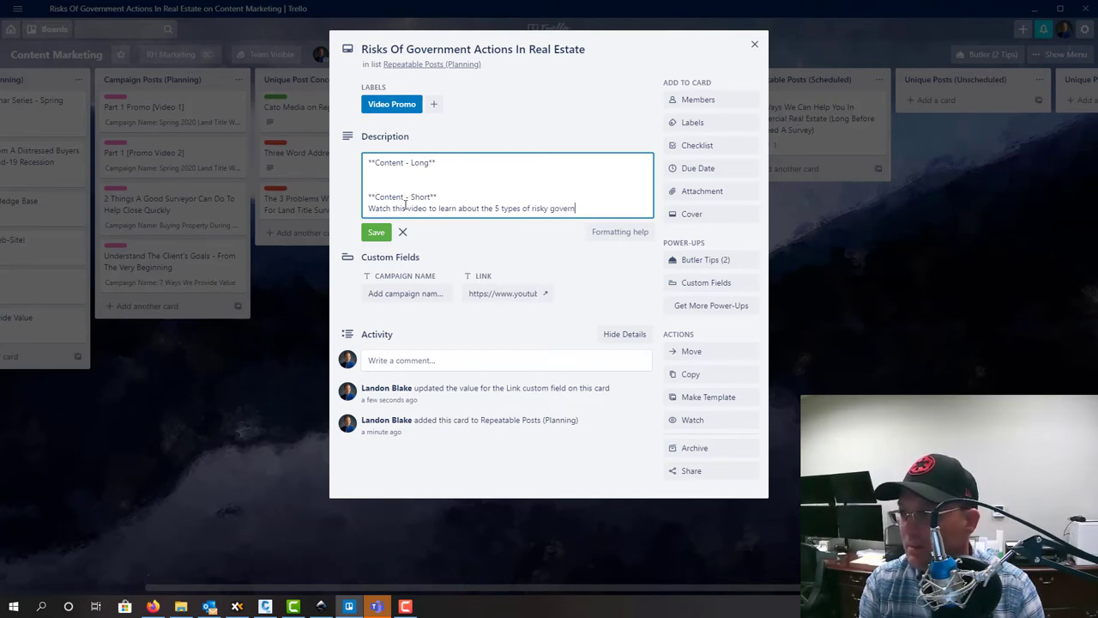
key(Backspace)
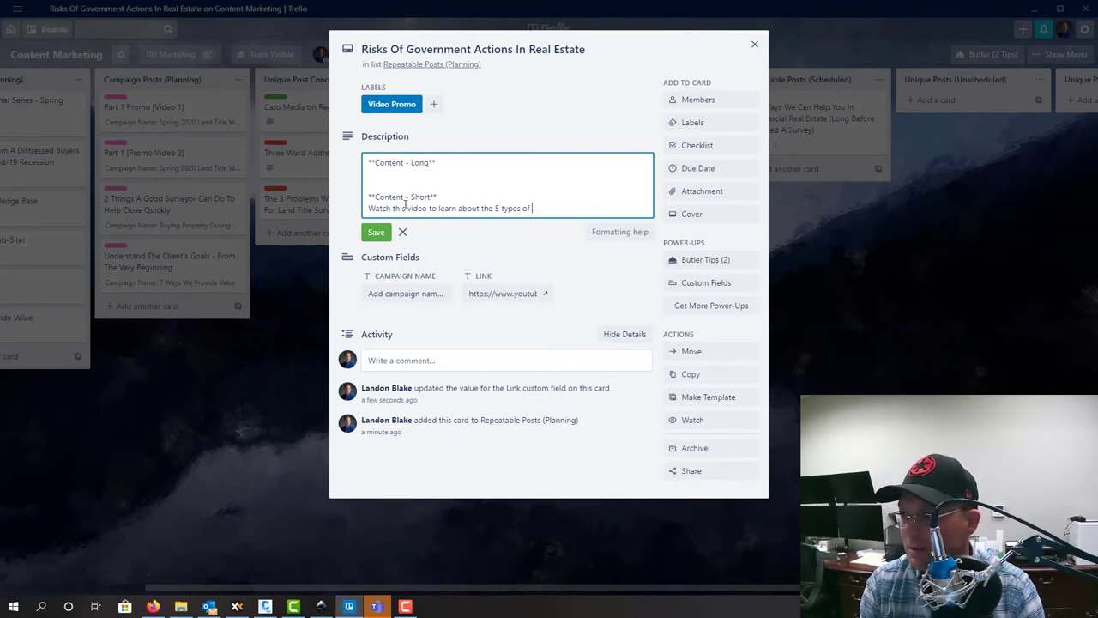
text(government actions that can create risk in Real Es)
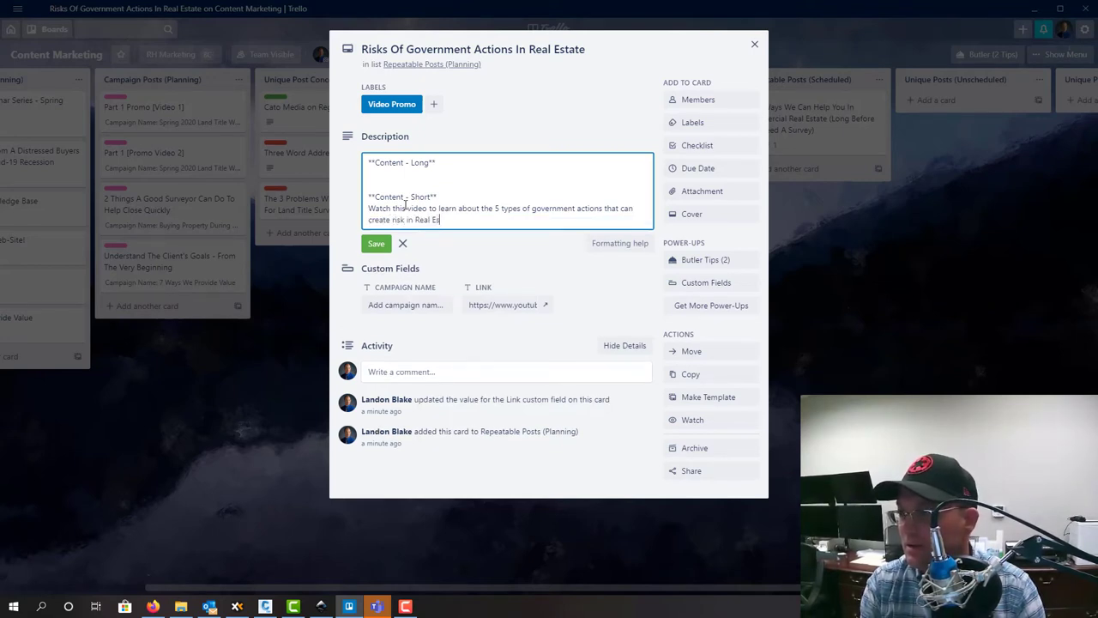
text(eal estate investment and land d)
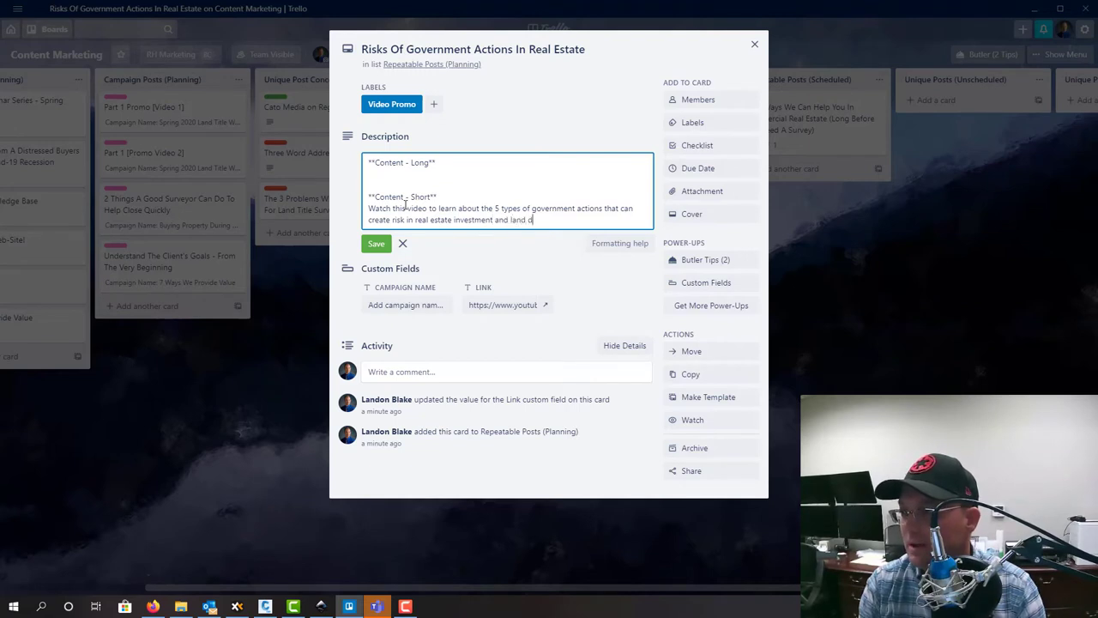
text(evelopment.)
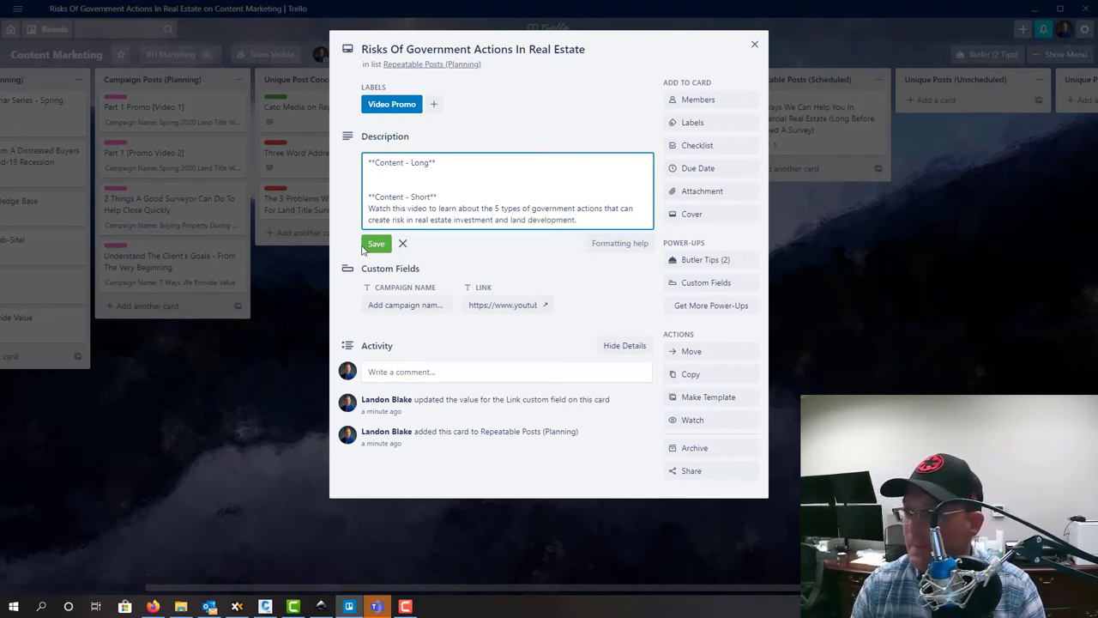
Save the description, then on YouTube select the Risks Of Government Actions video's intro paragraph and five-item risk list
click(376, 244)
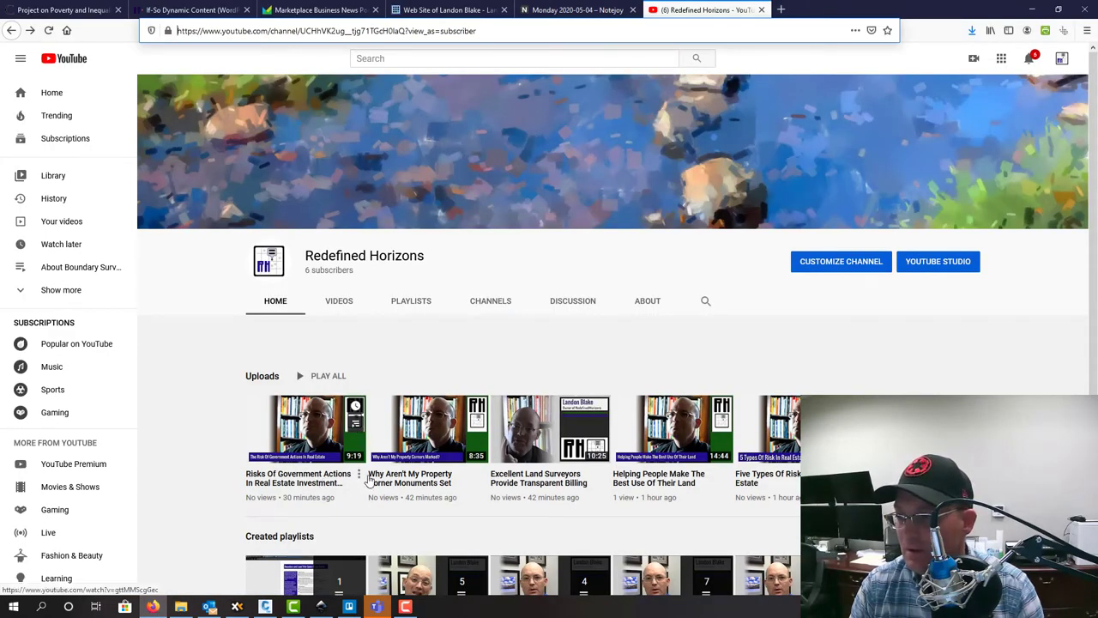
click(305, 429)
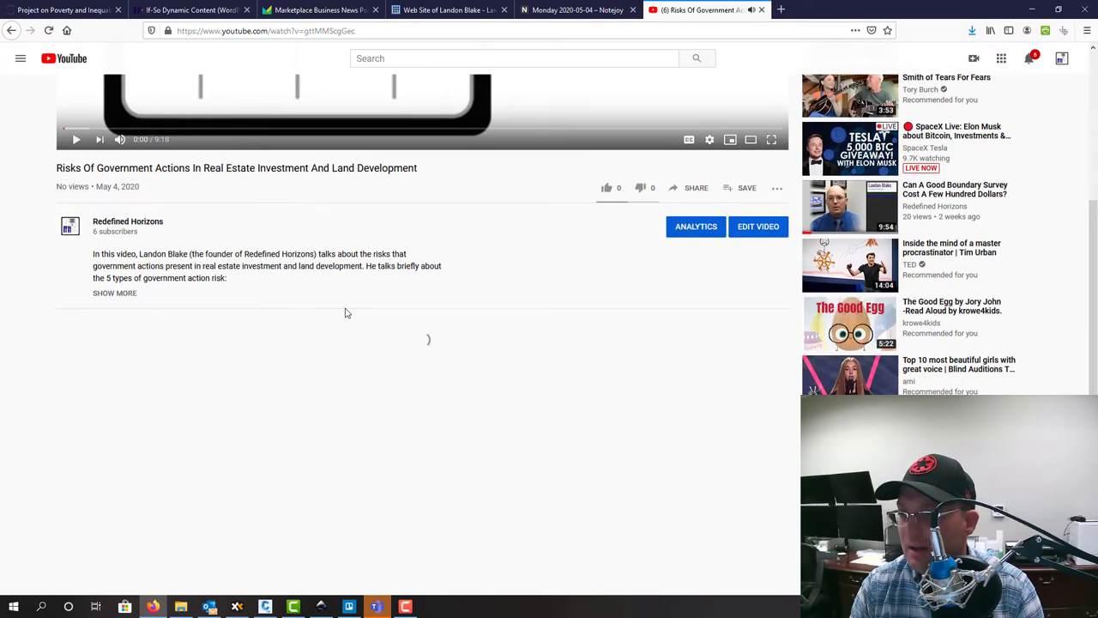
click(113, 292)
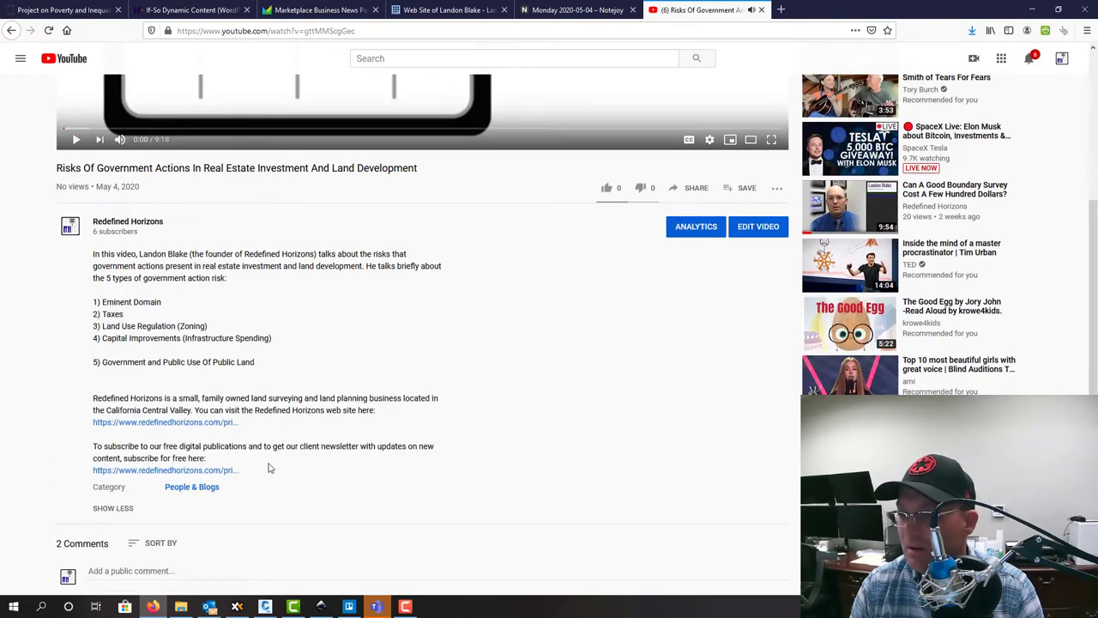
drag(93, 254, 254, 360)
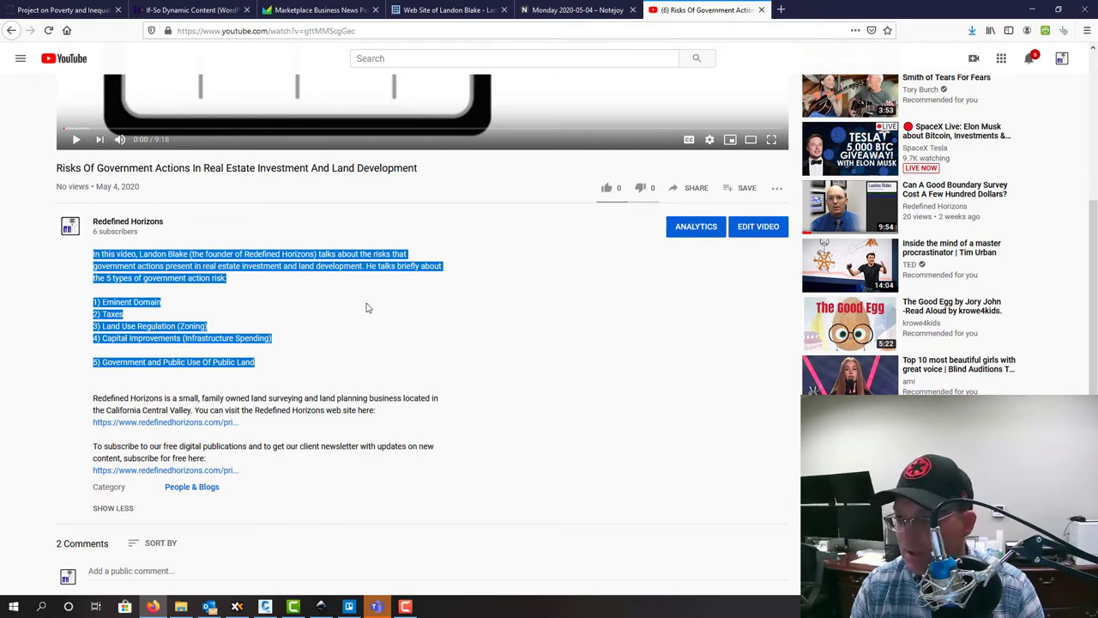
Go to YouTube Studio from the channel page, returning to the Trello card with the pasted long content
click(127, 222)
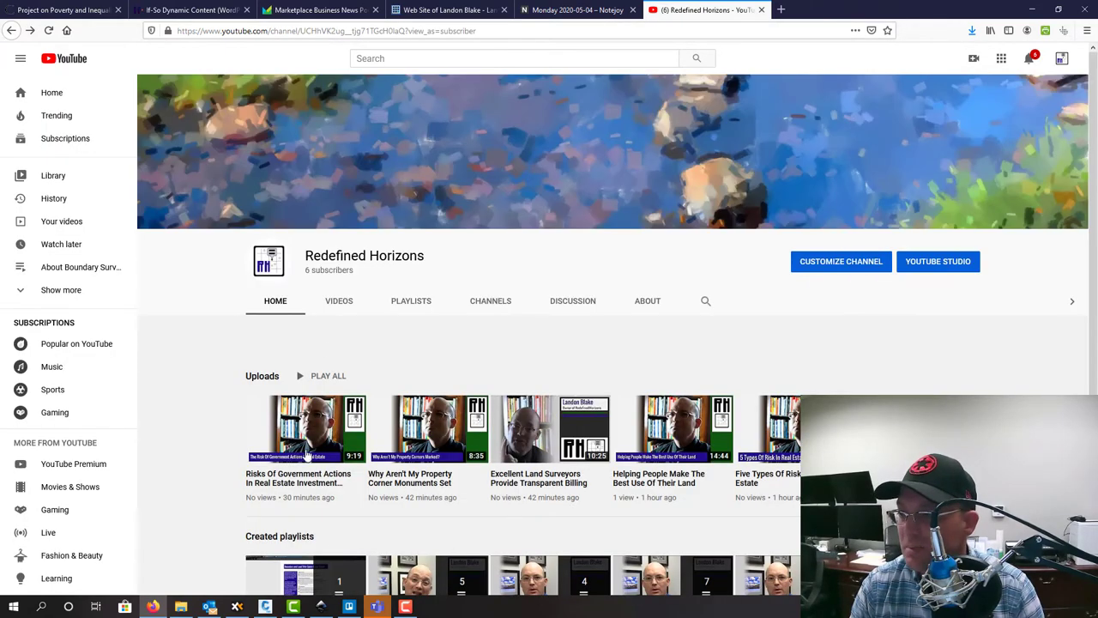
mouse_move(937, 261)
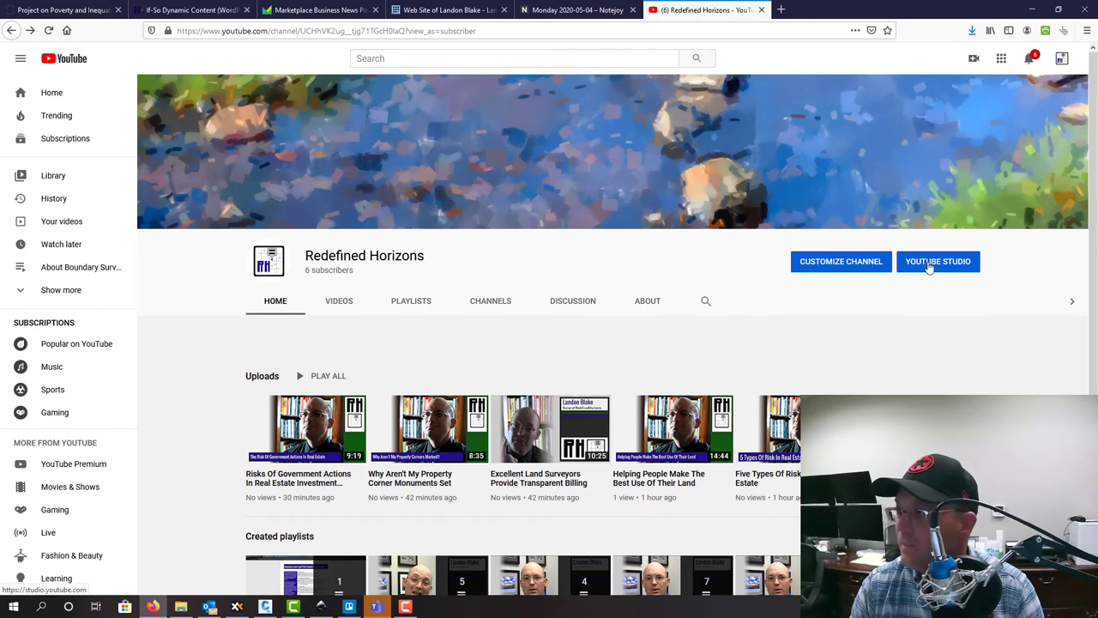
click(937, 260)
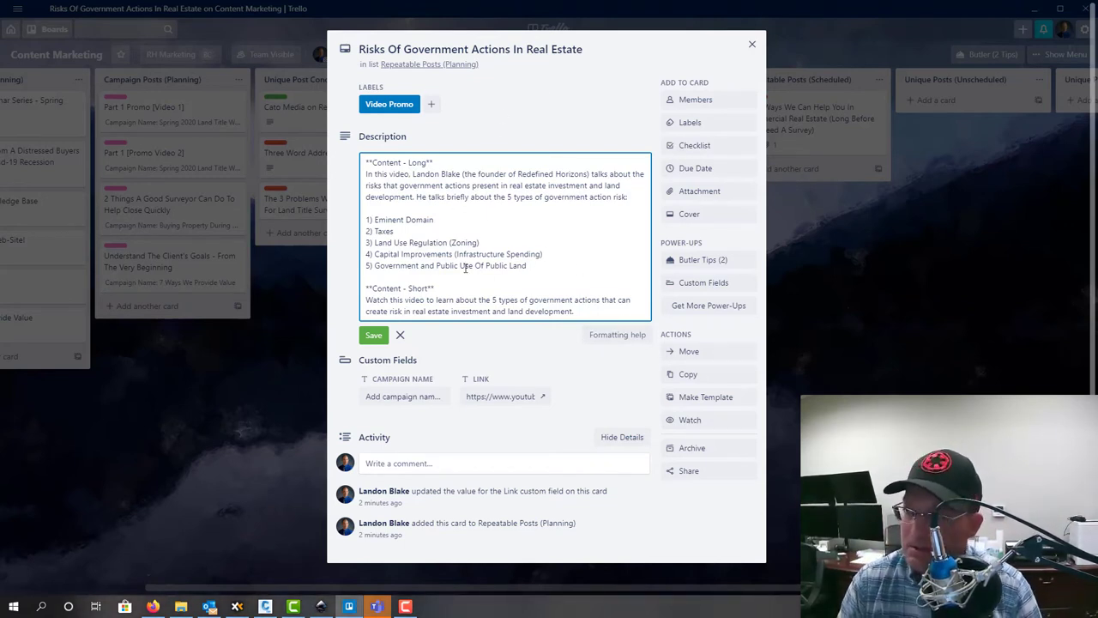
Save the card description with its Content - Long risk list and Content - Short promo sentence
click(374, 335)
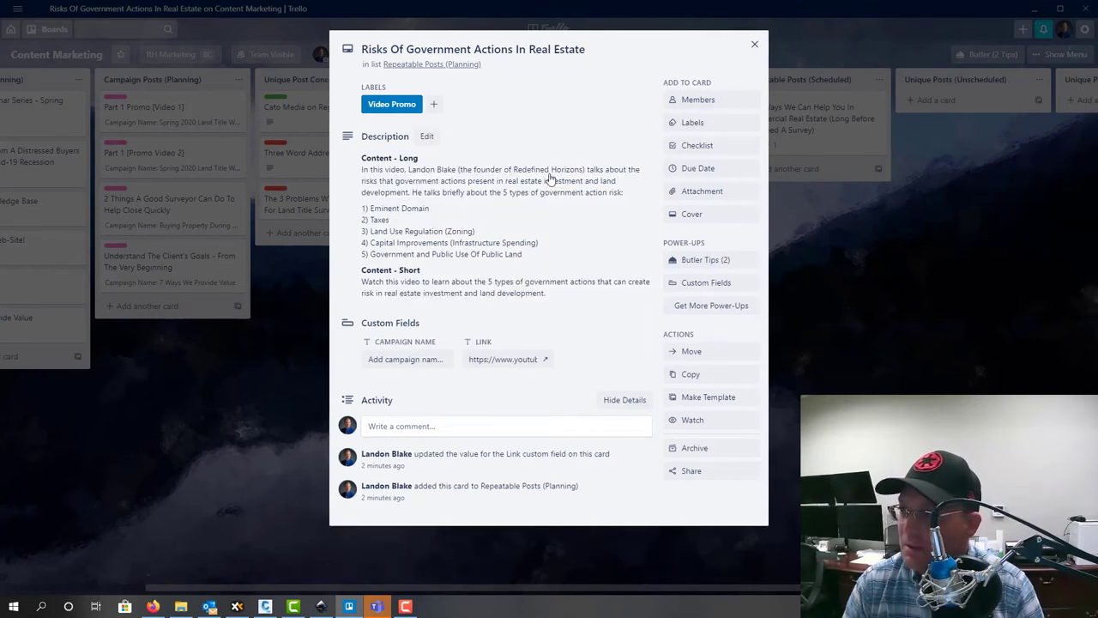
mouse_move(508, 326)
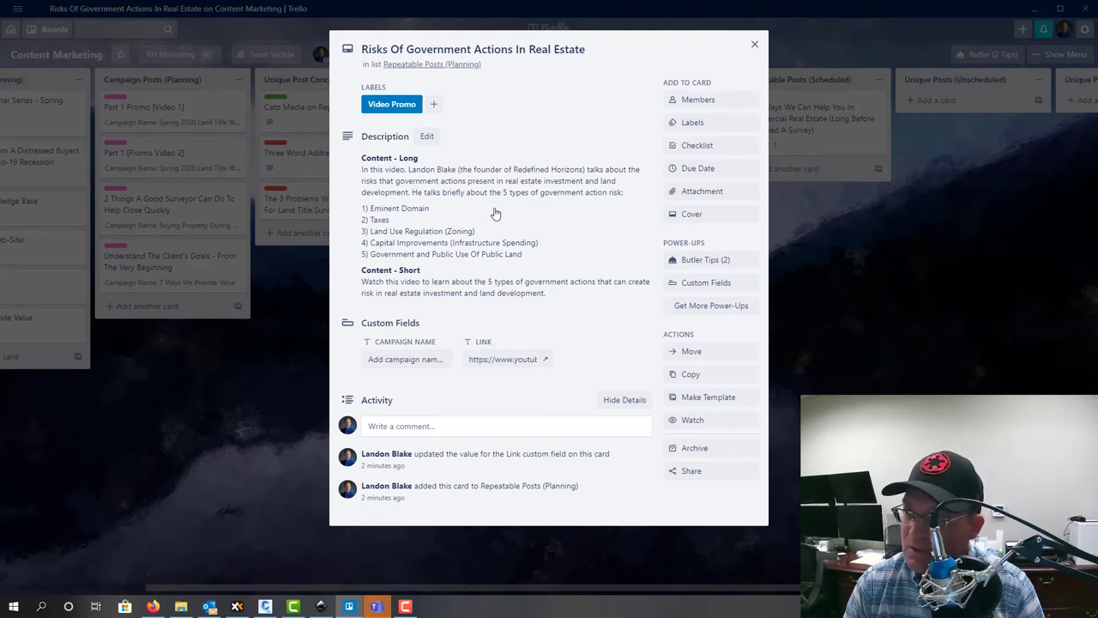
mouse_move(480, 297)
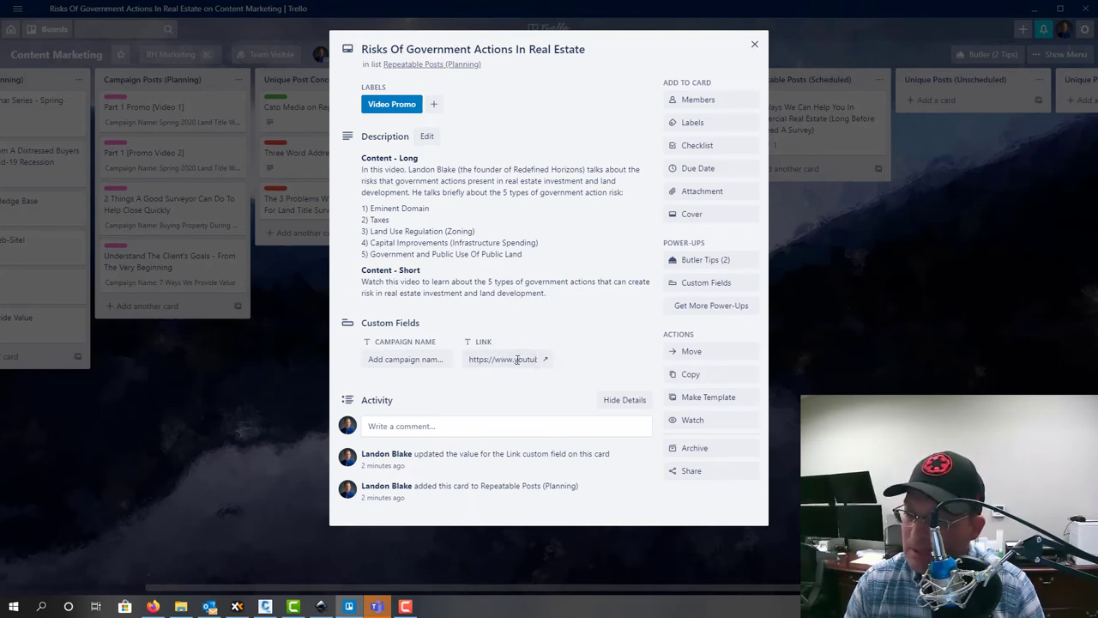
mouse_move(502, 359)
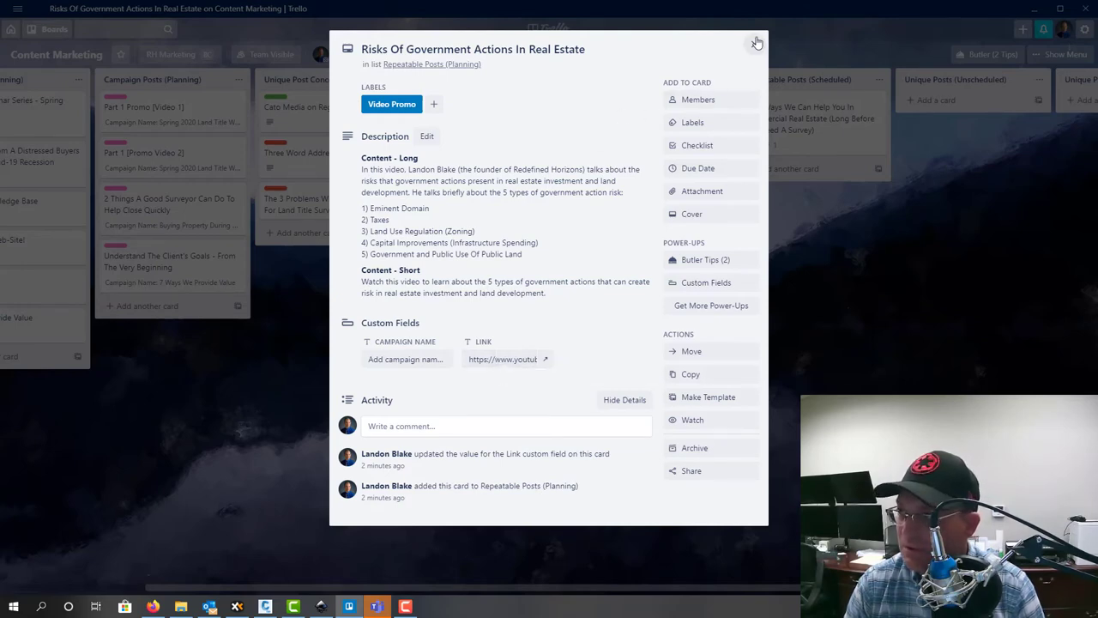
Close the card, then in YouTube Studio open the Risks Of Government Actions video's details page
click(757, 43)
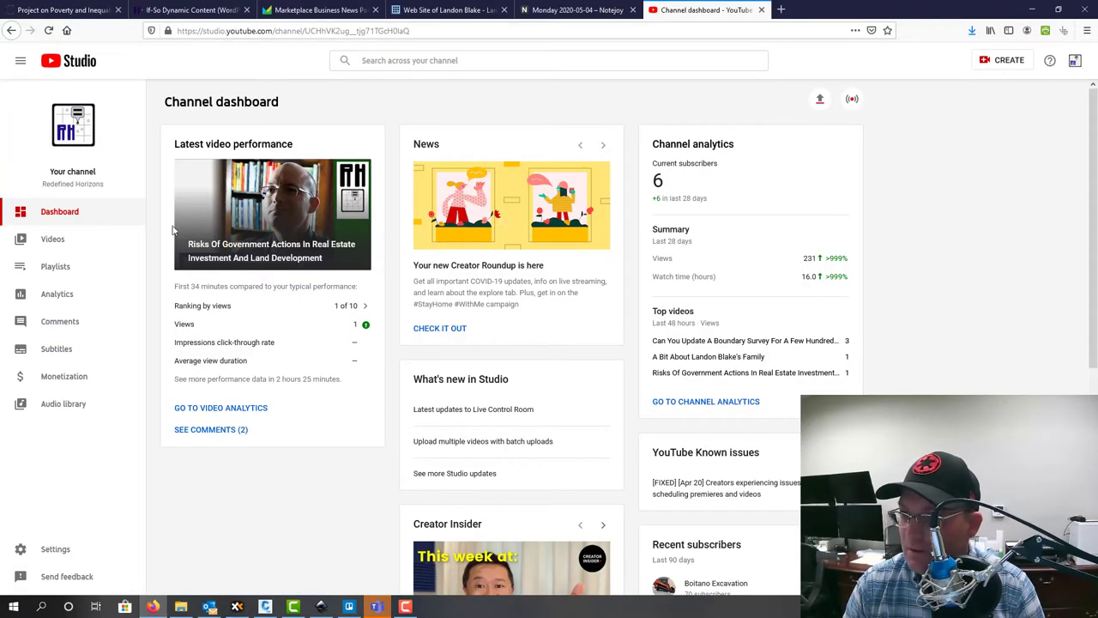
click(51, 238)
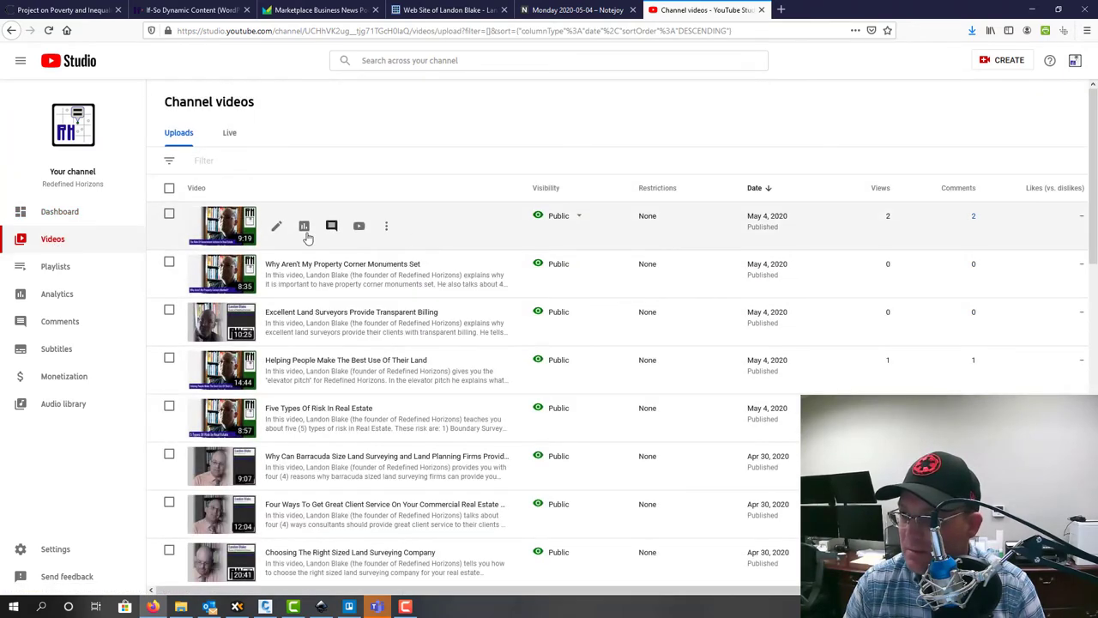
click(276, 227)
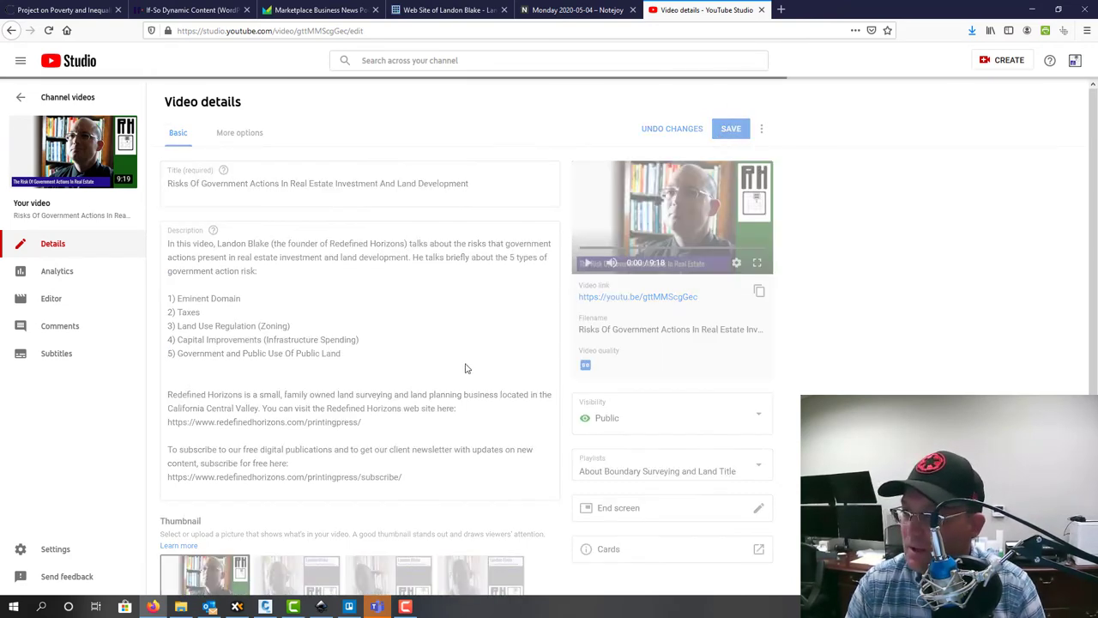
click(731, 127)
text(Why Aren't My Property Cprne)
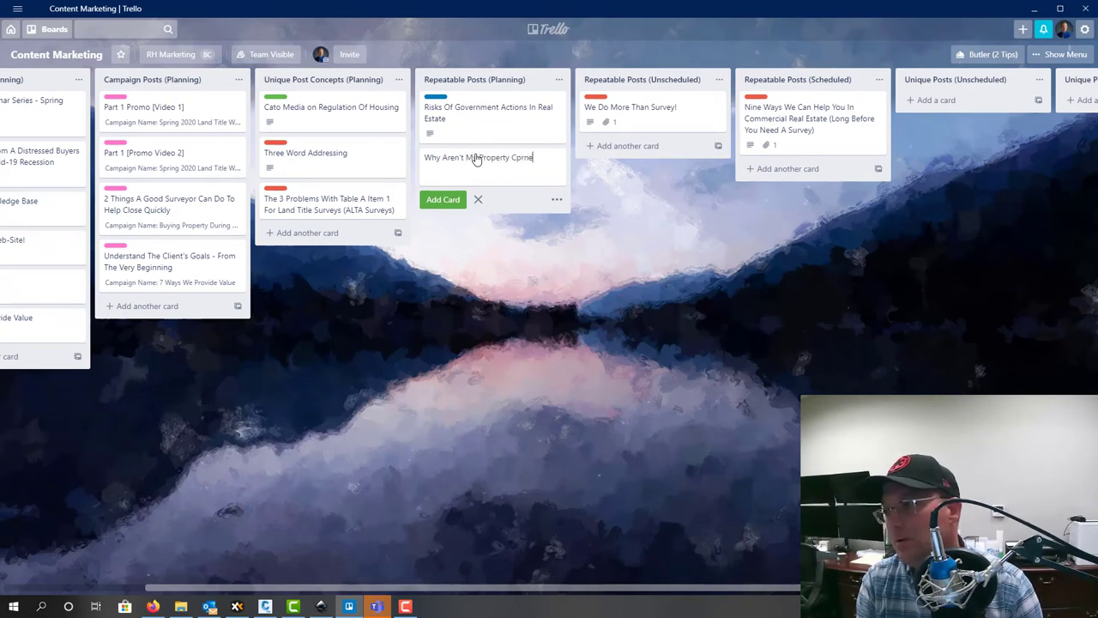
Add a card 'Why Aren't My Property Corner Monuments Set?' to Repeatable Posts (Planning) and open it
text(Corner Monuments Set)
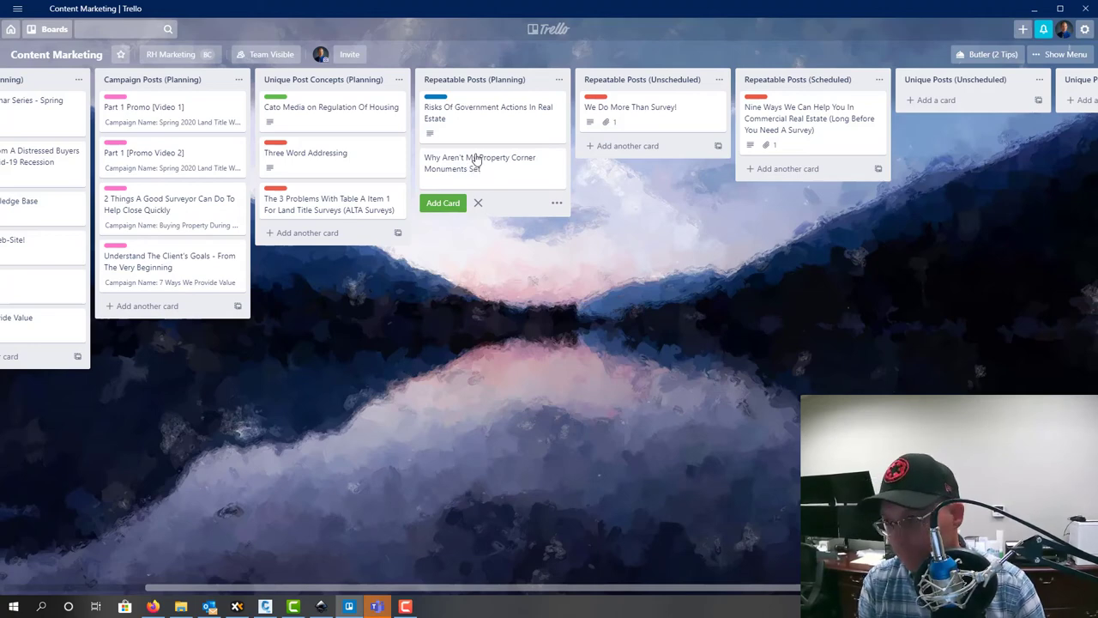
click(492, 163)
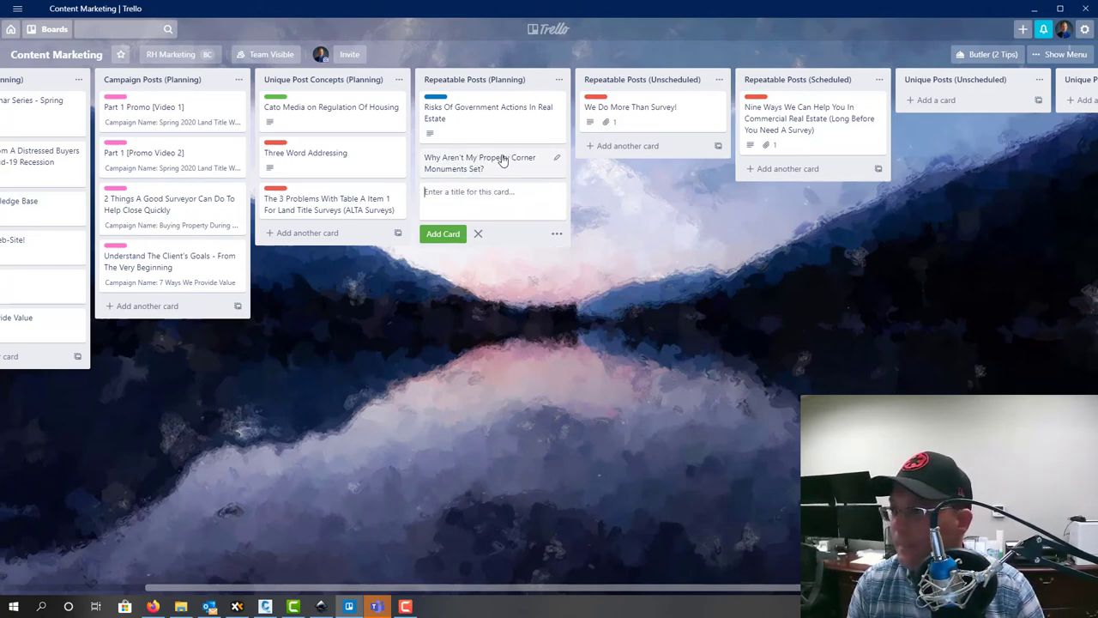
click(481, 161)
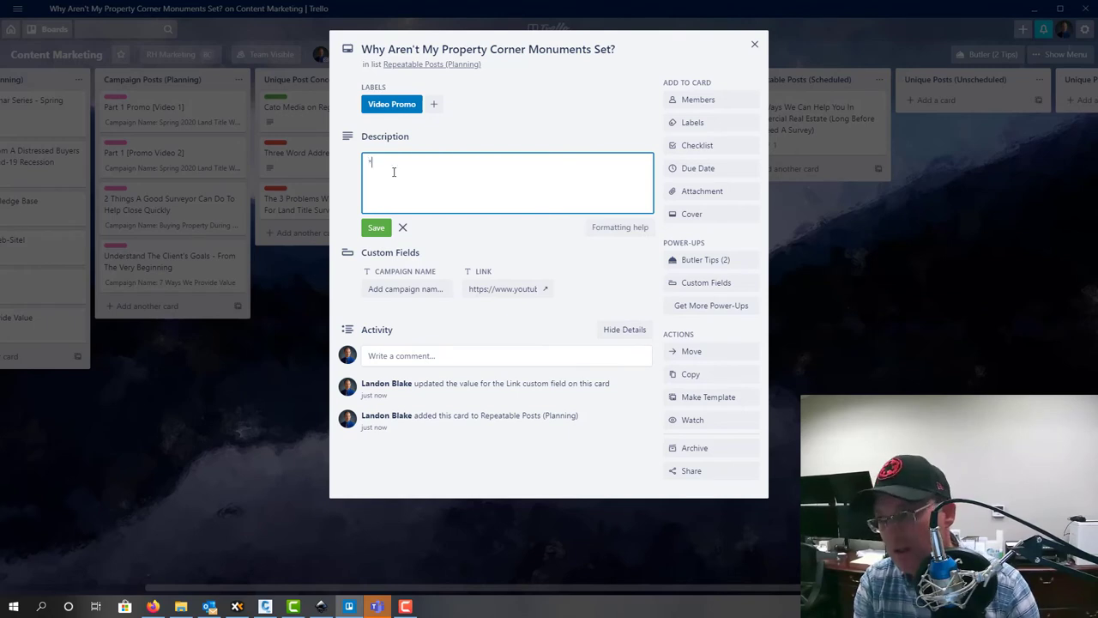
Write **Content - Long** and **Content - Short** headings plus a short summary sentence ending 'real estate.' in the description
text(*)
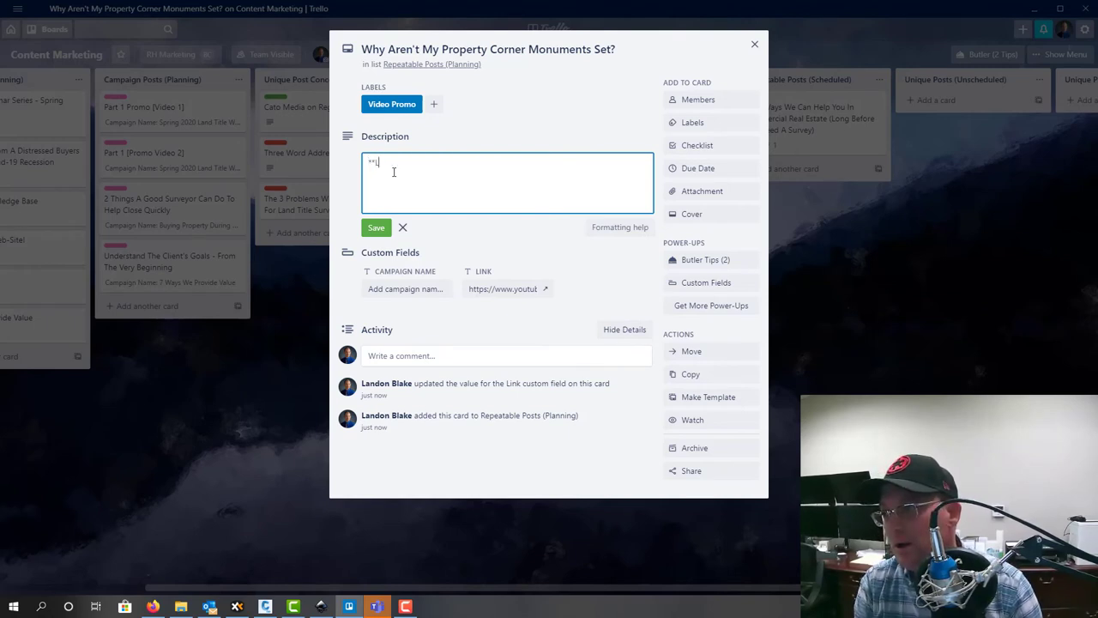
text(c)
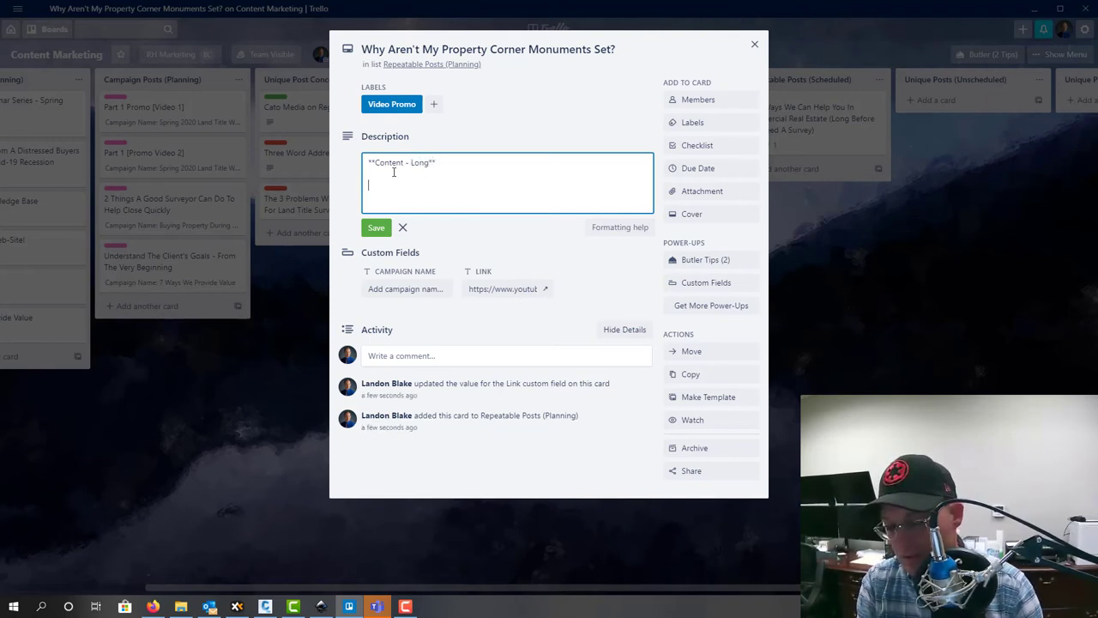
text(**Content - Short)
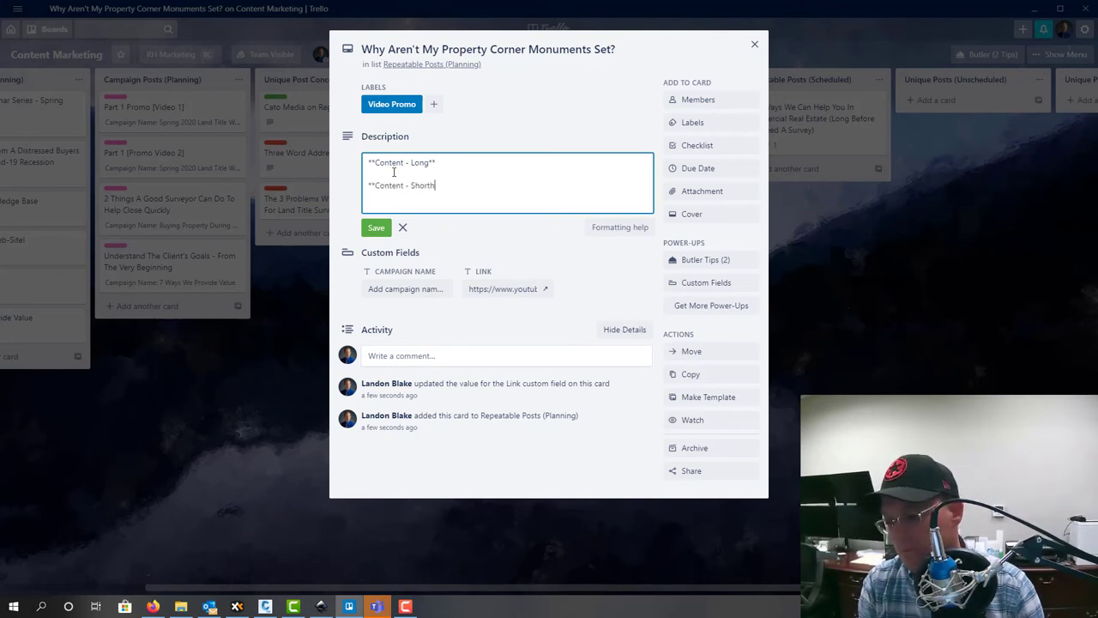
key(Backspace)
text(Watch this video to find out why your property corner monuments aren't set and)
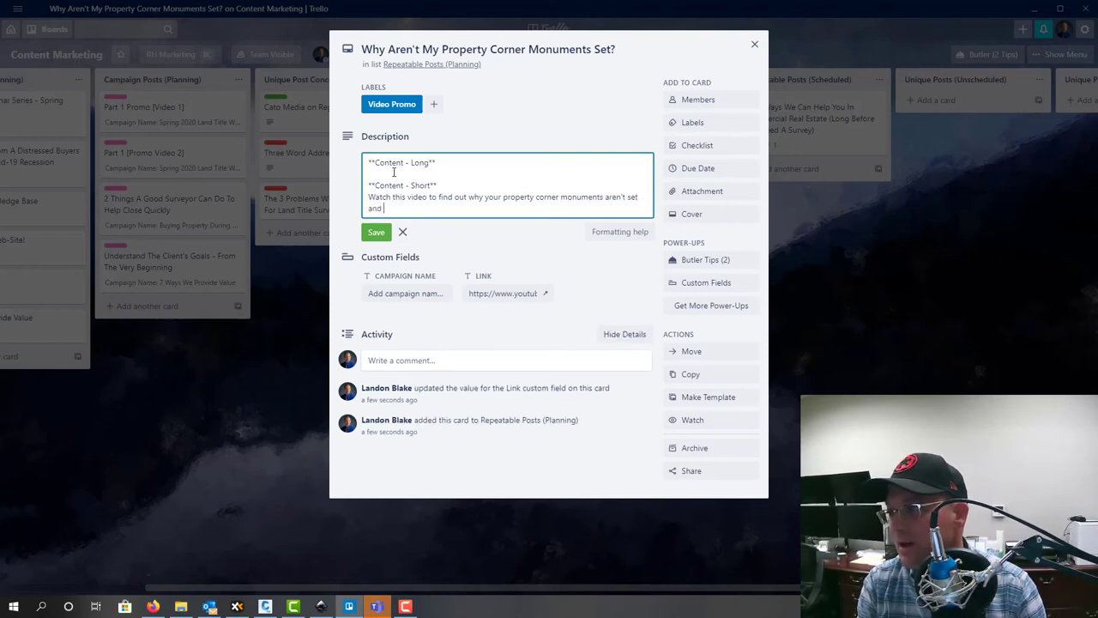
text(what problems that can cause in)
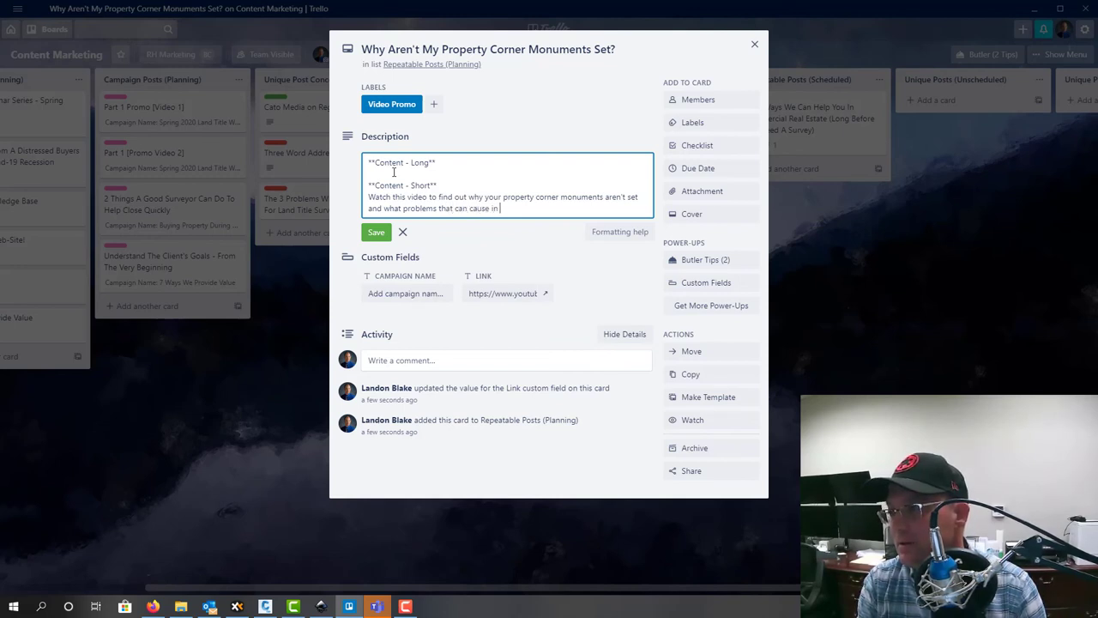
text(real estate.)
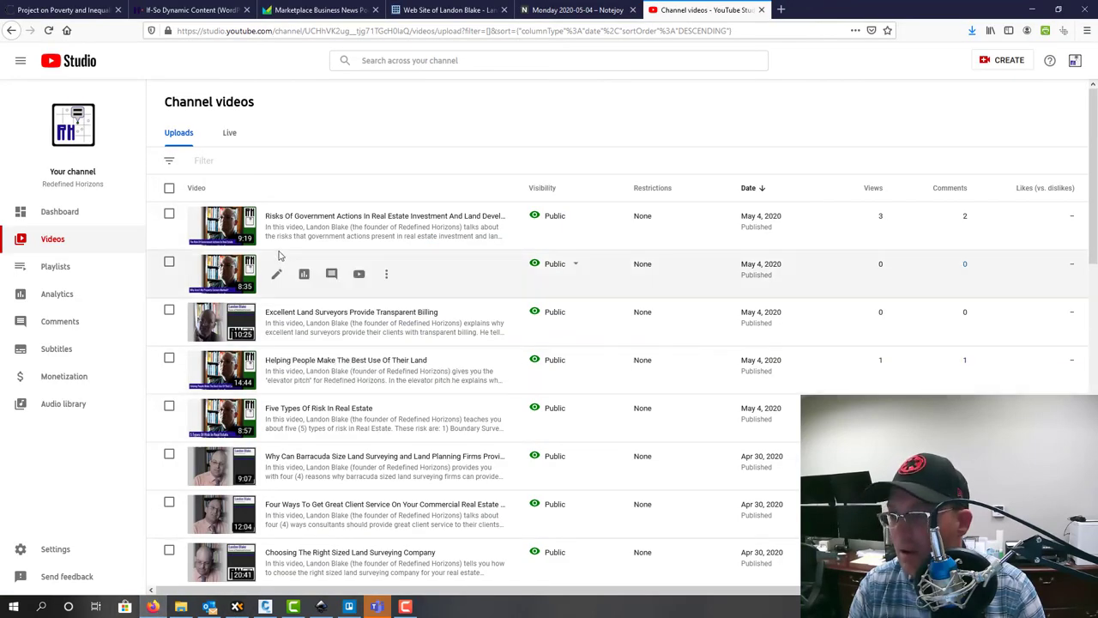
mouse_move(331, 274)
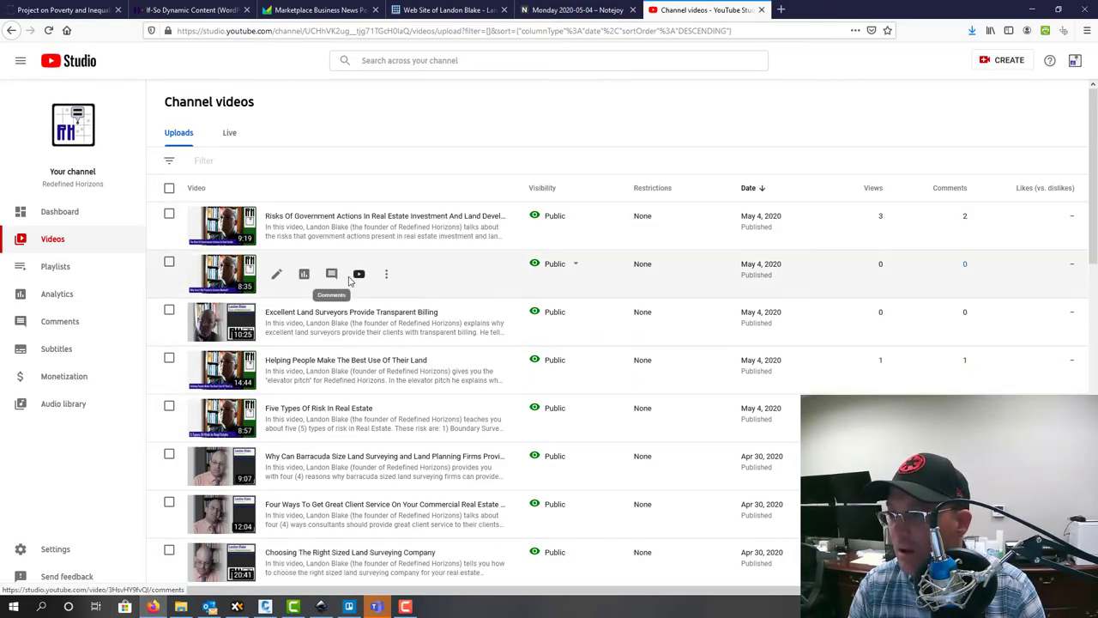
Paste the long intro paragraph from YouTube Studio under the monuments card's Long heading
click(276, 275)
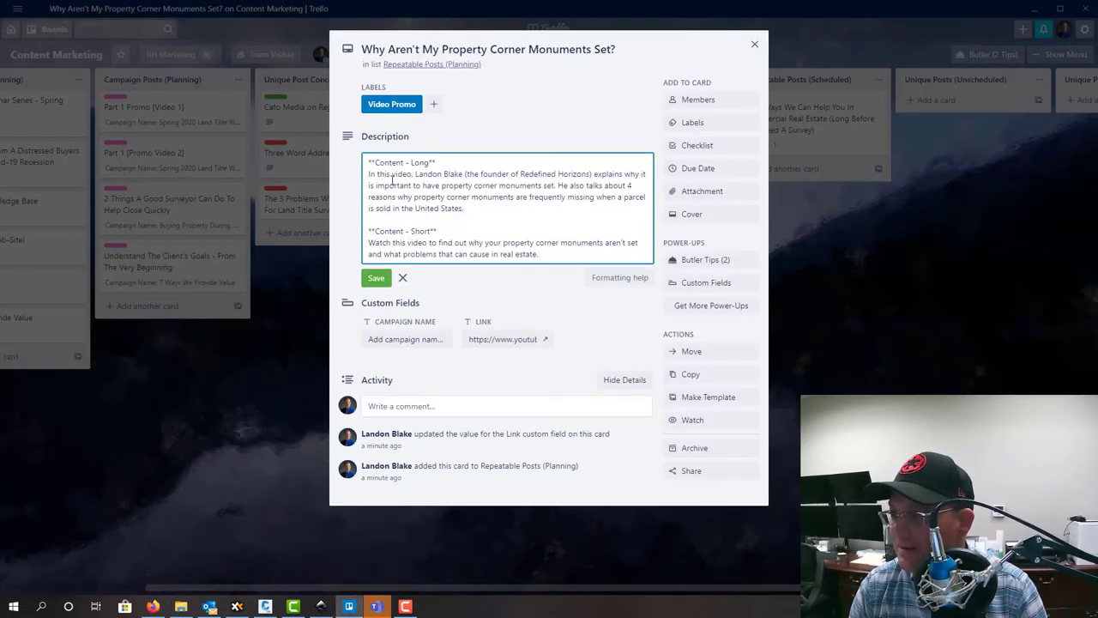
Save the Property Corner Monuments card's description and close the card
click(376, 278)
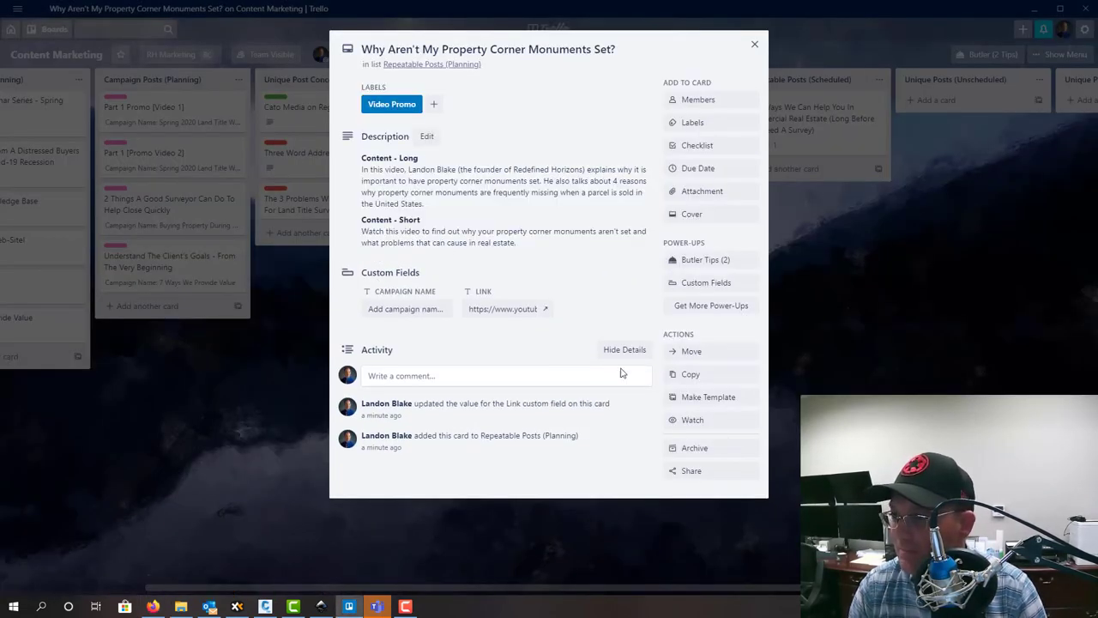
click(756, 45)
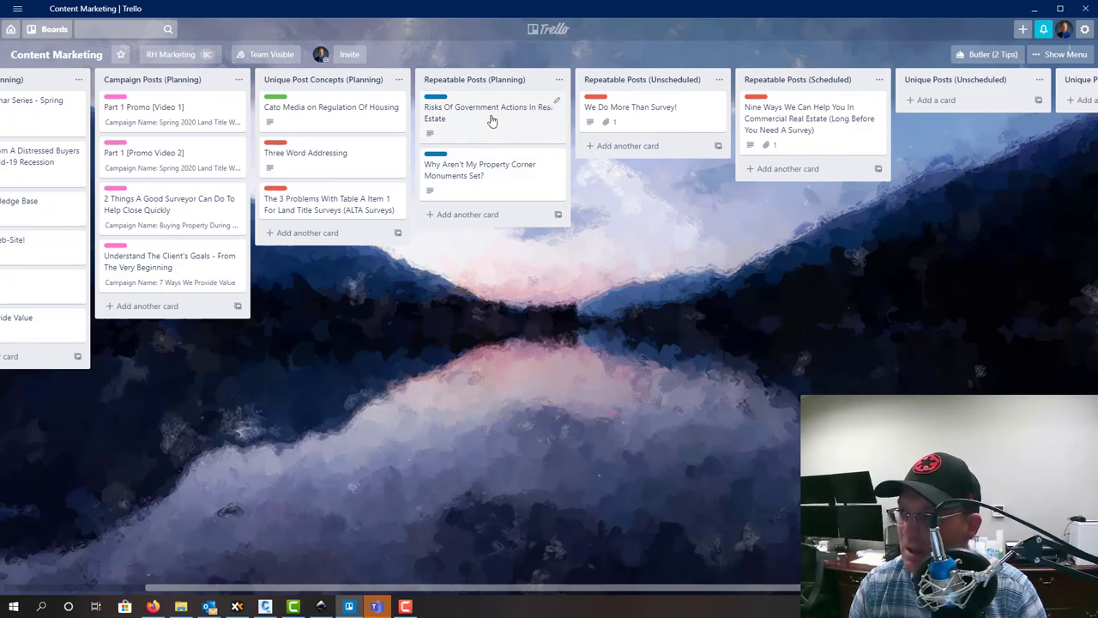
mouse_move(448, 111)
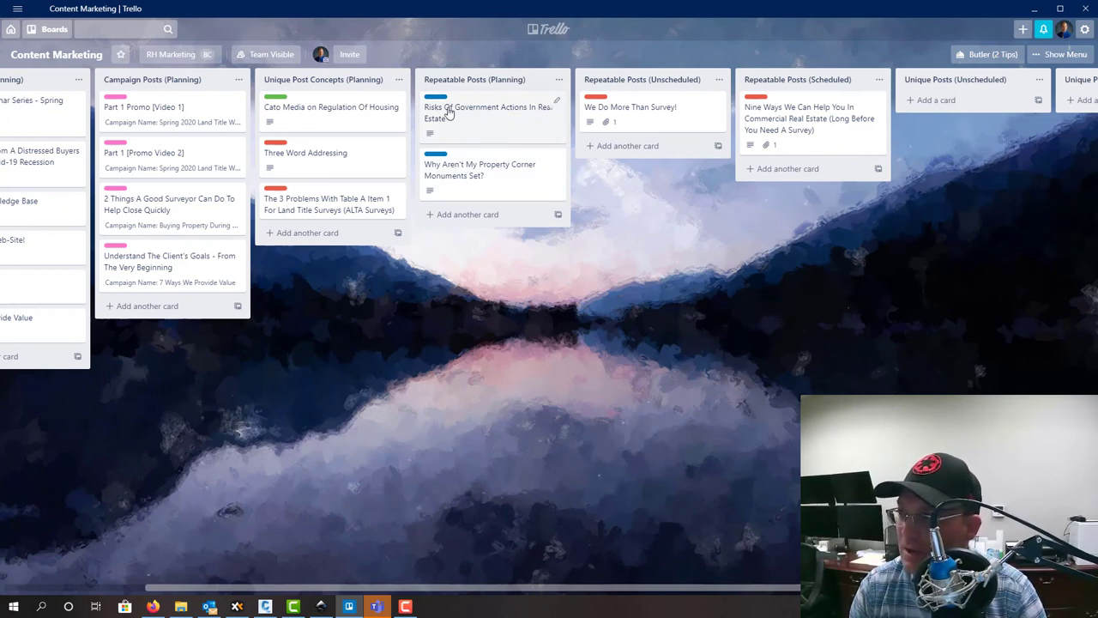
Move the Risks Of Government Actions and Property Corner Monuments cards into Repeatable Posts (Unscheduled)
drag(489, 112, 810, 189)
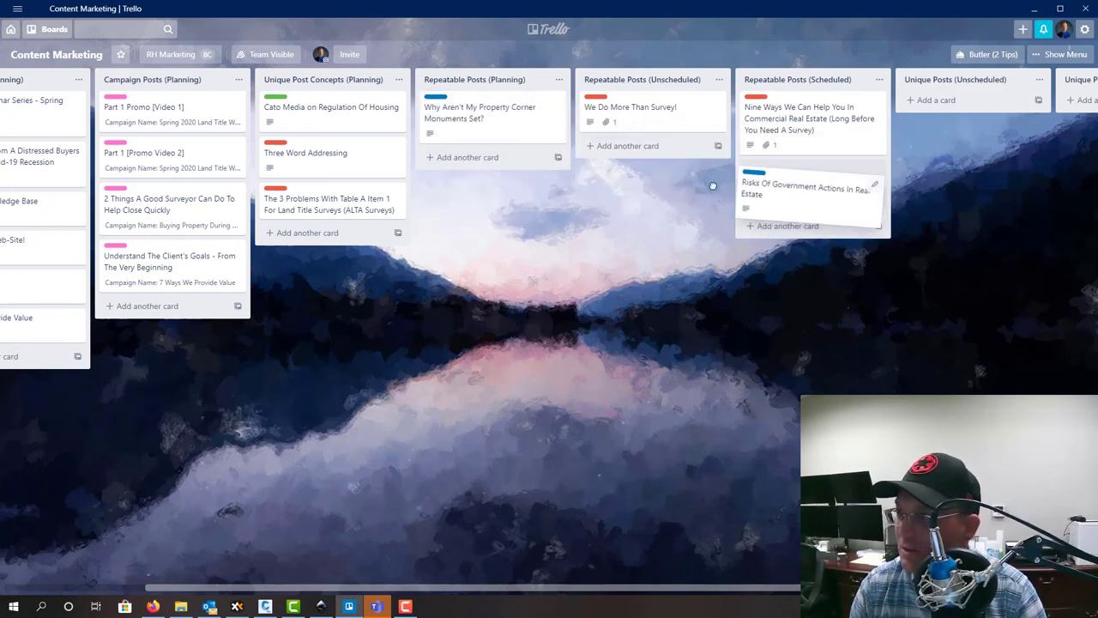
drag(481, 114, 652, 223)
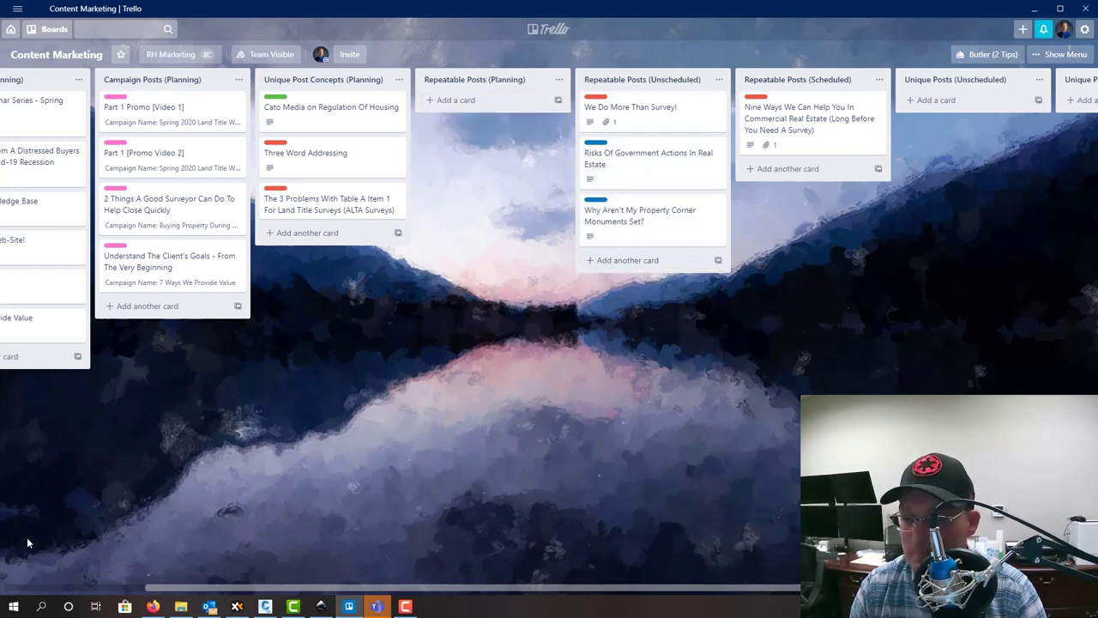
mouse_move(710, 364)
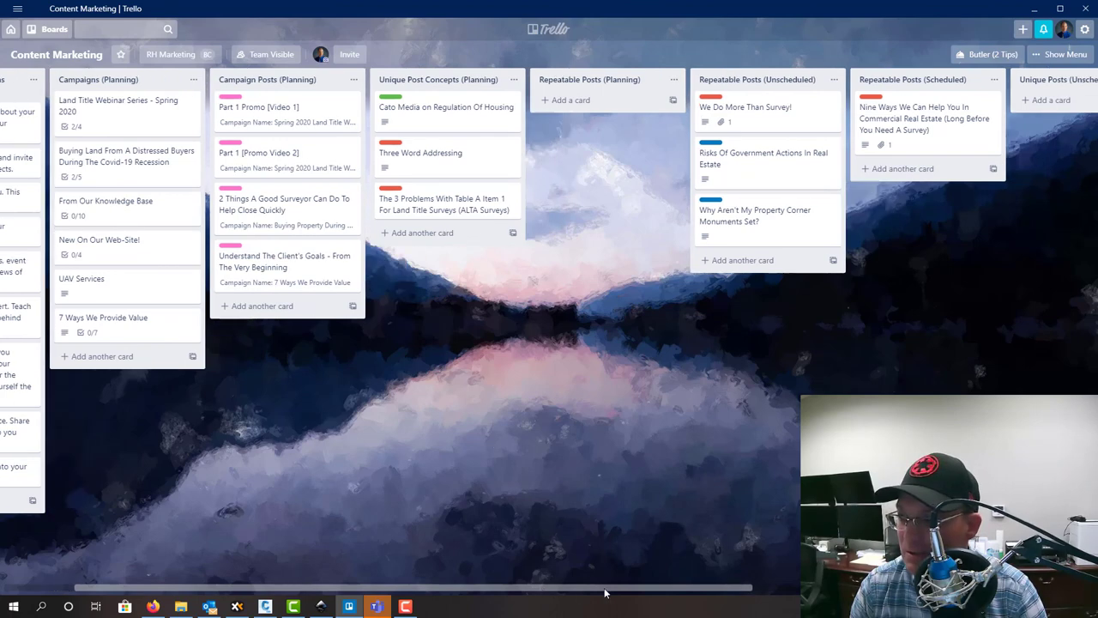
scroll(right, 3)
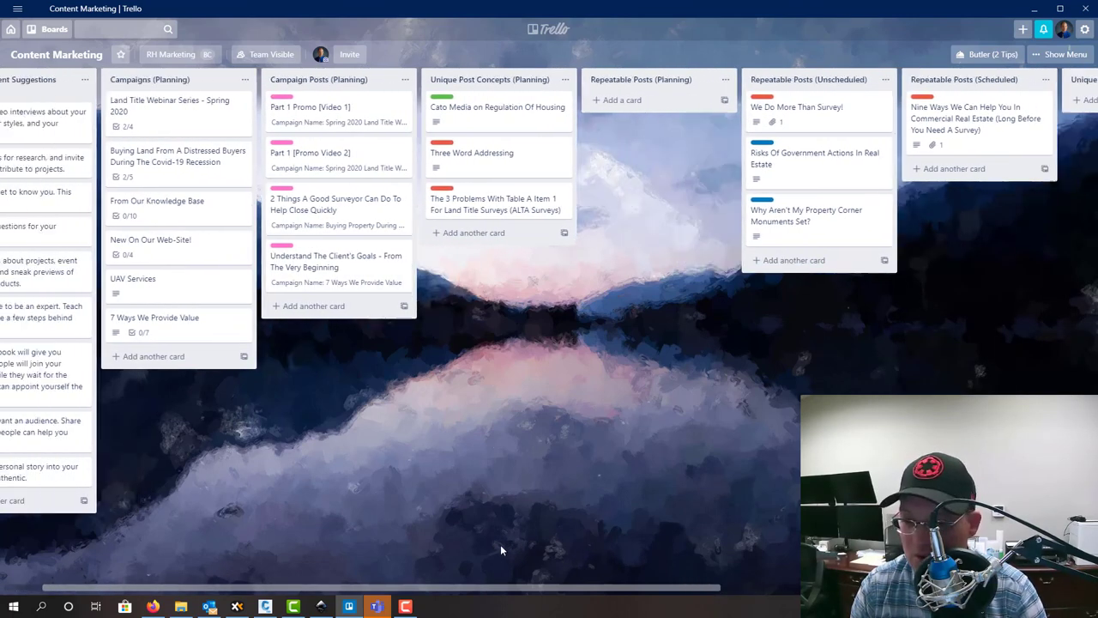
scroll(right, 3)
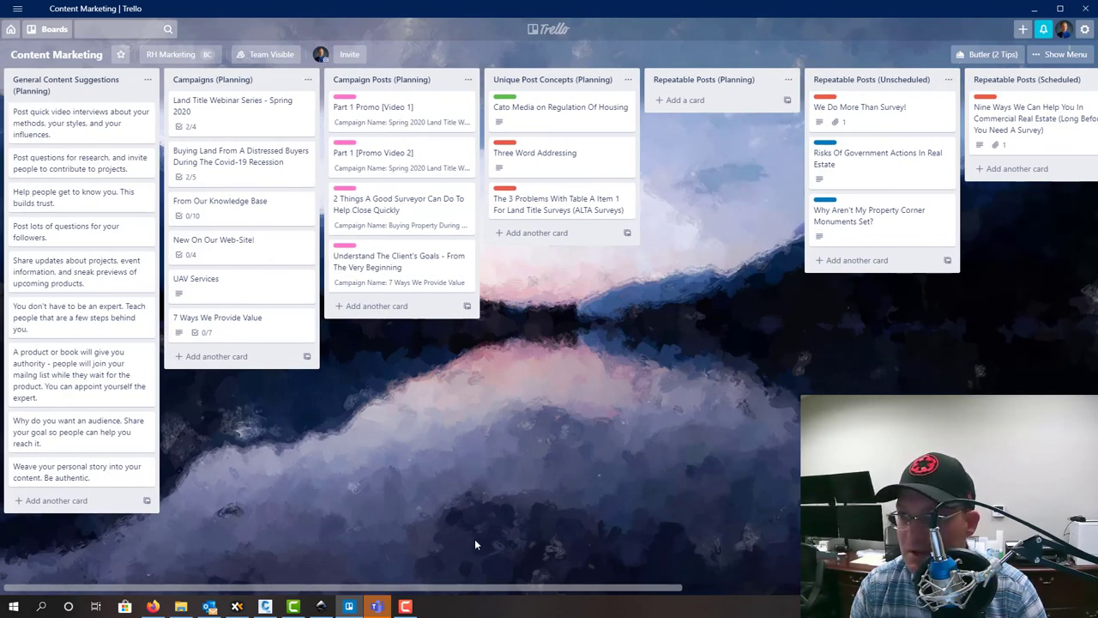